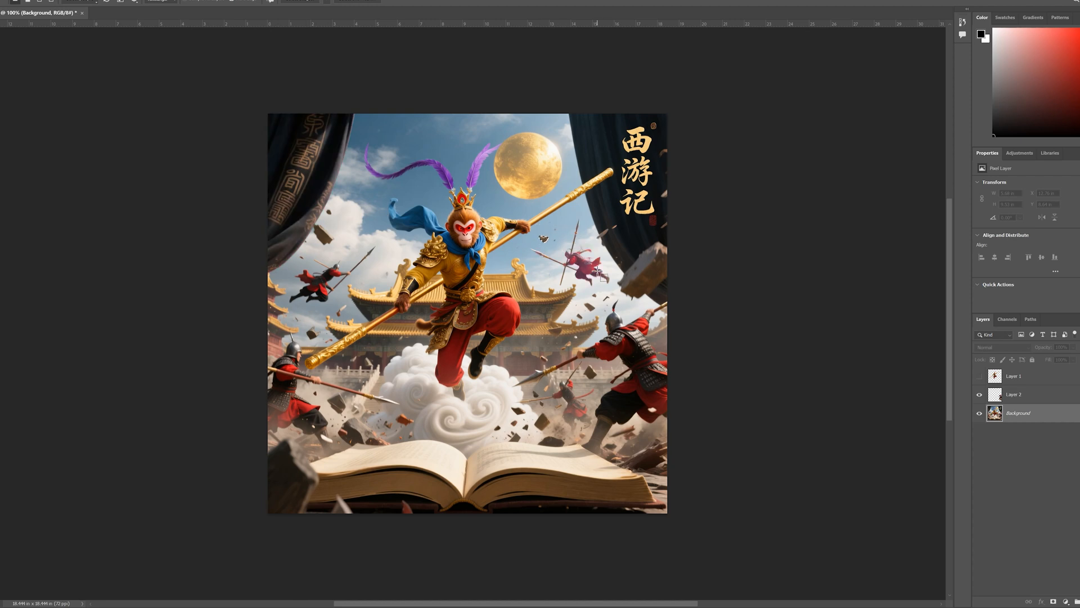
Step: Step the Preview Image counter through the title text, soldier and palace layers
left_click_drag(539, 347, 565, 378)
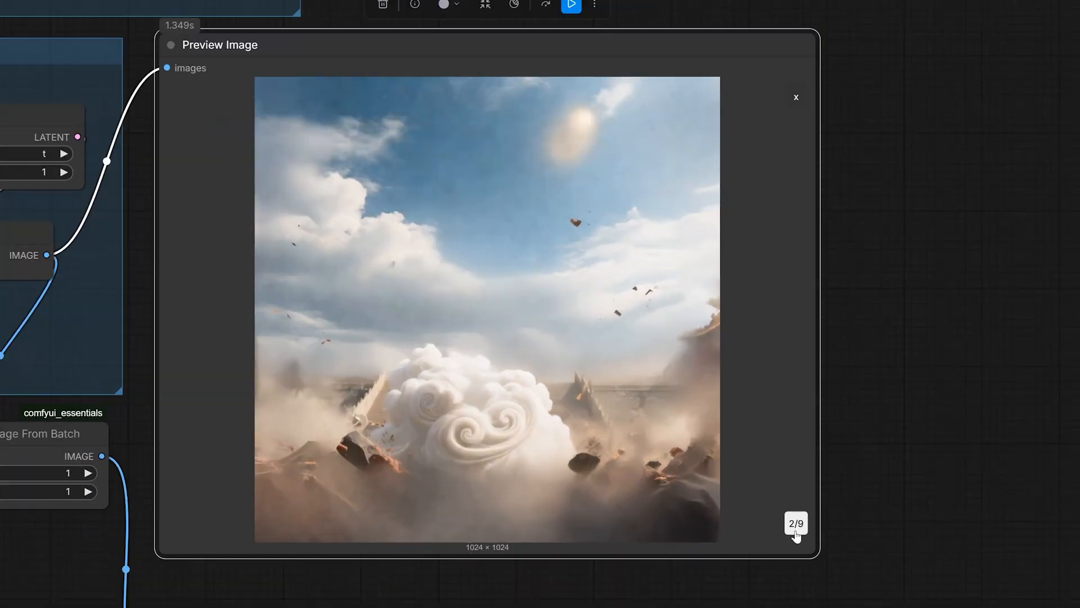
left_click(795, 523)
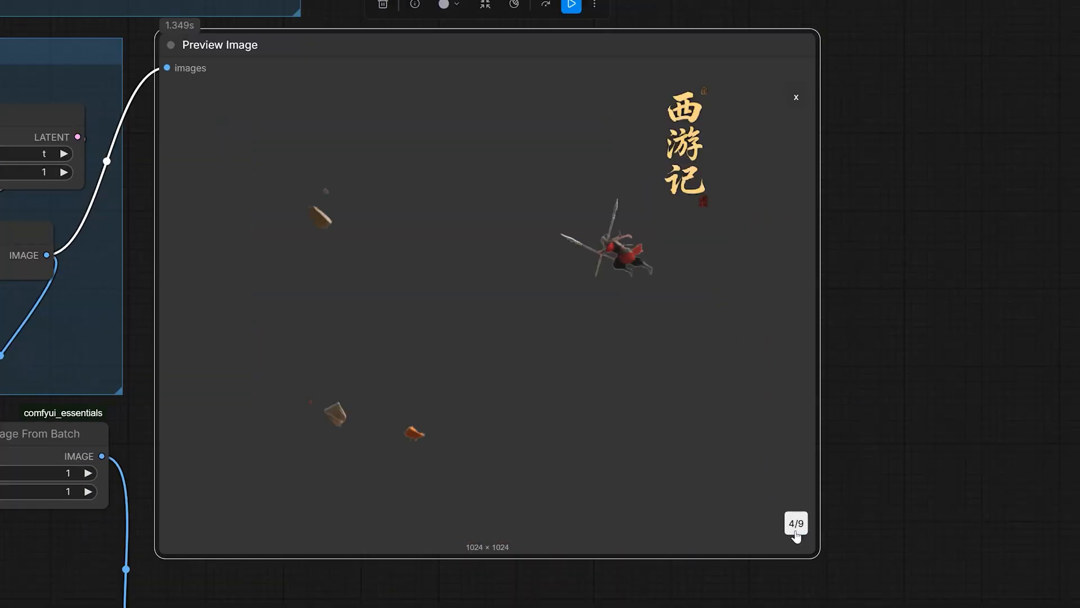
left_click(796, 523)
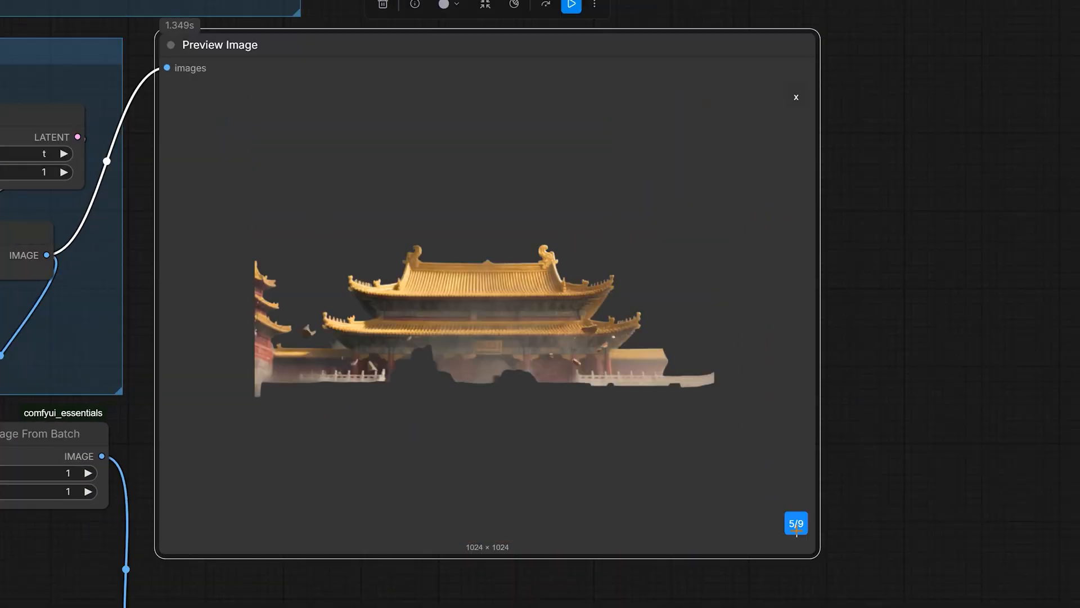
left_click(795, 523)
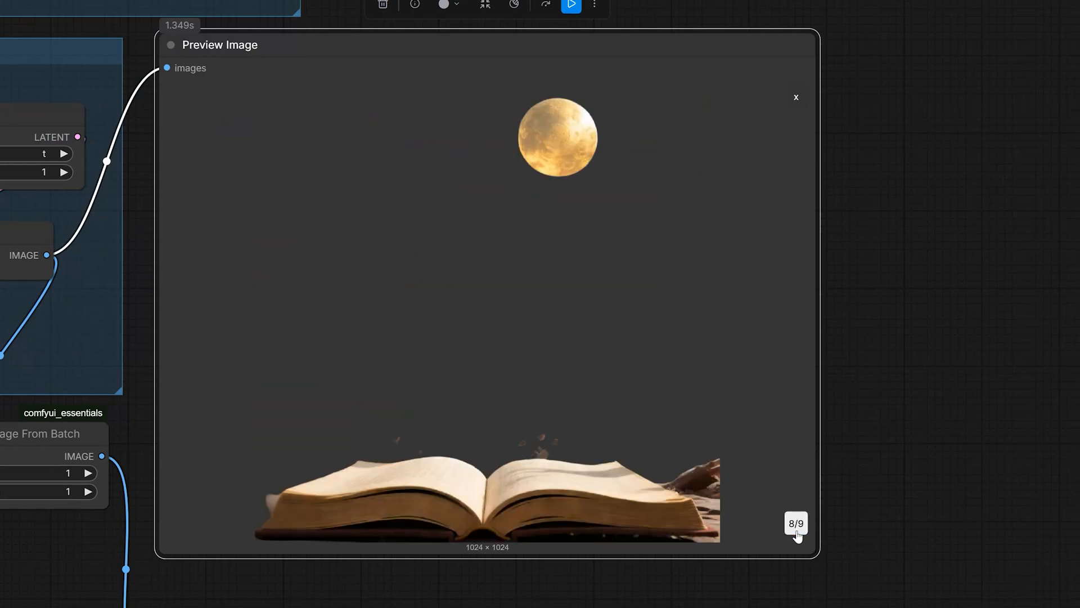
left_click(795, 523)
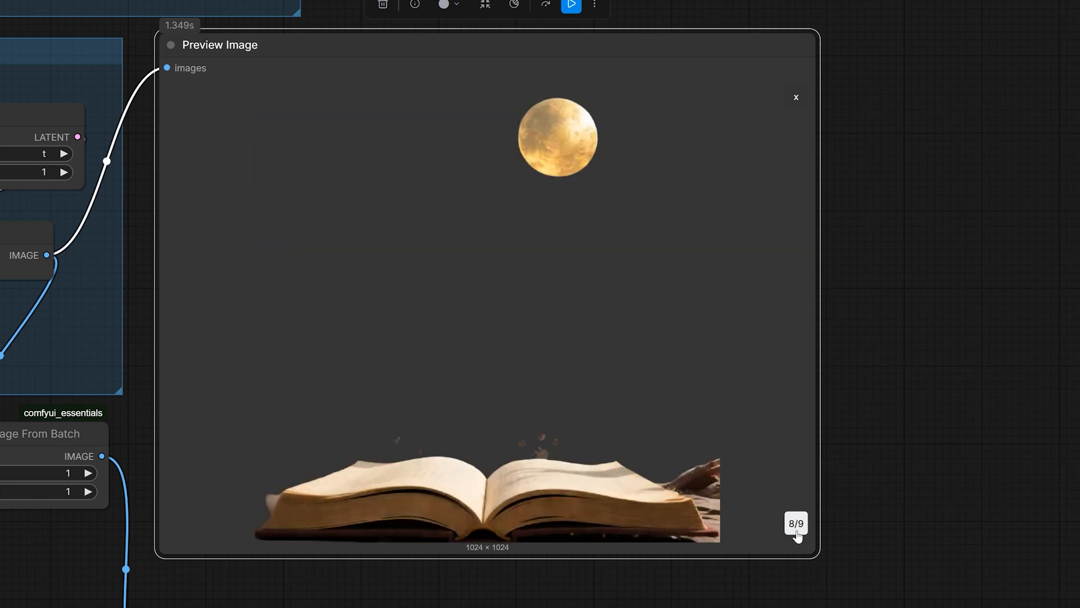
Step: View the curtain and soldier layer, return to the title layer and go back to the workflow
left_click(795, 523)
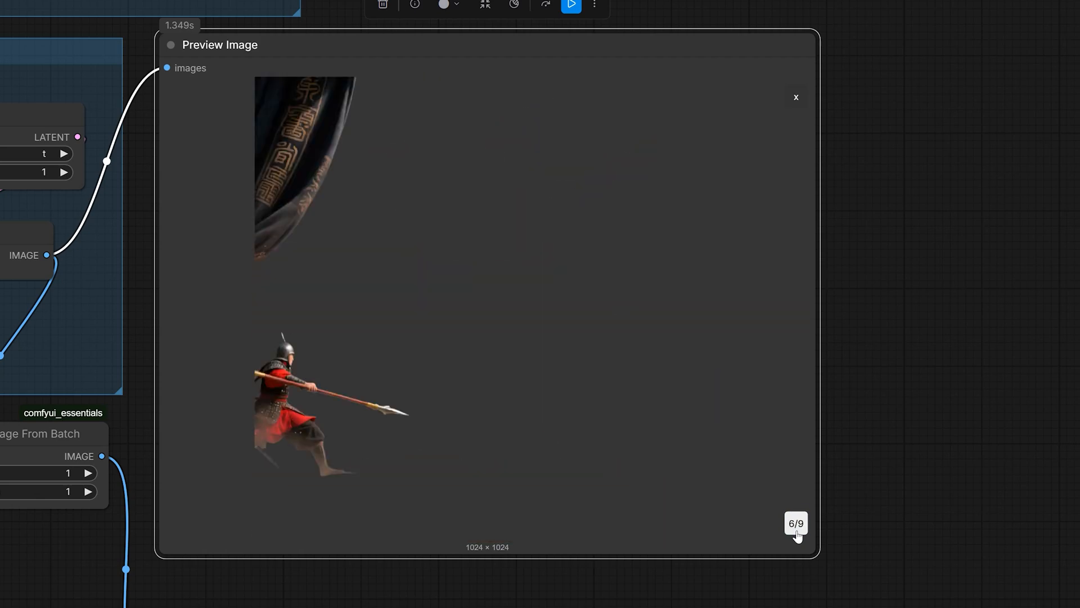
left_click(796, 523)
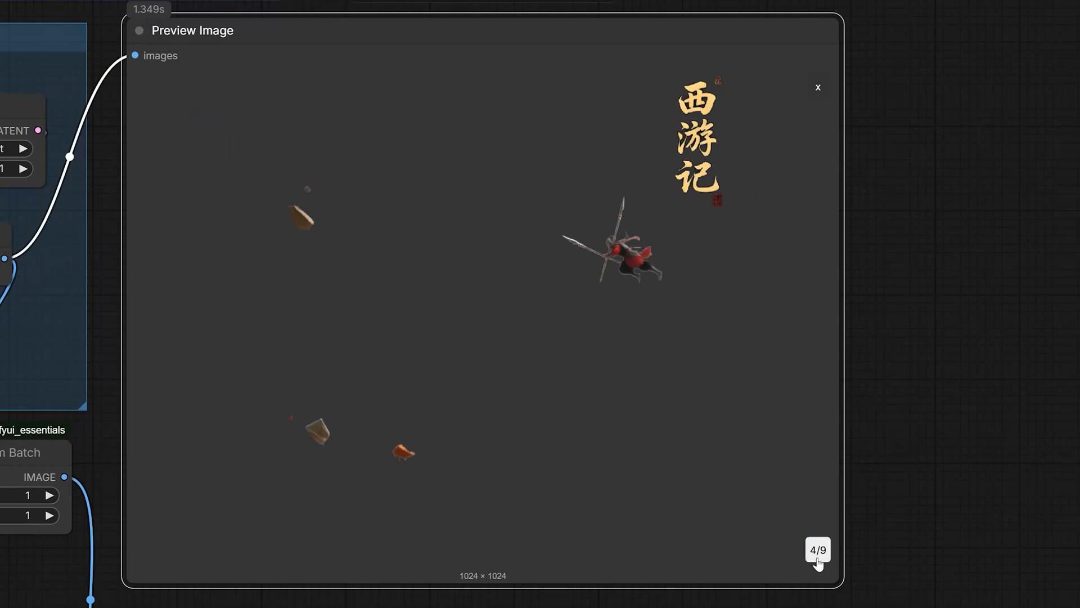
left_click(818, 87)
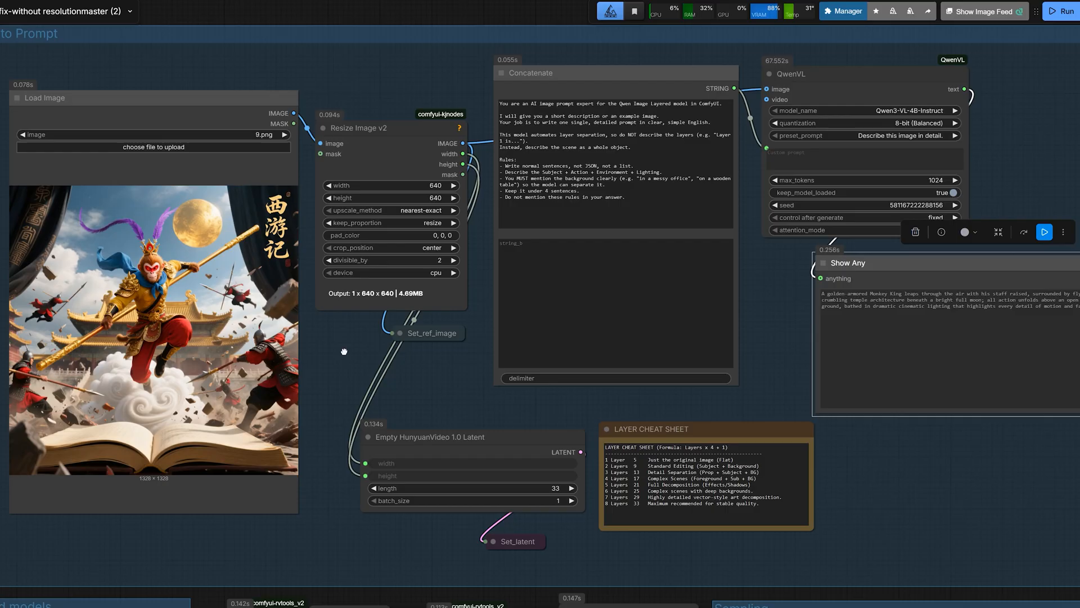
scroll("down", 3)
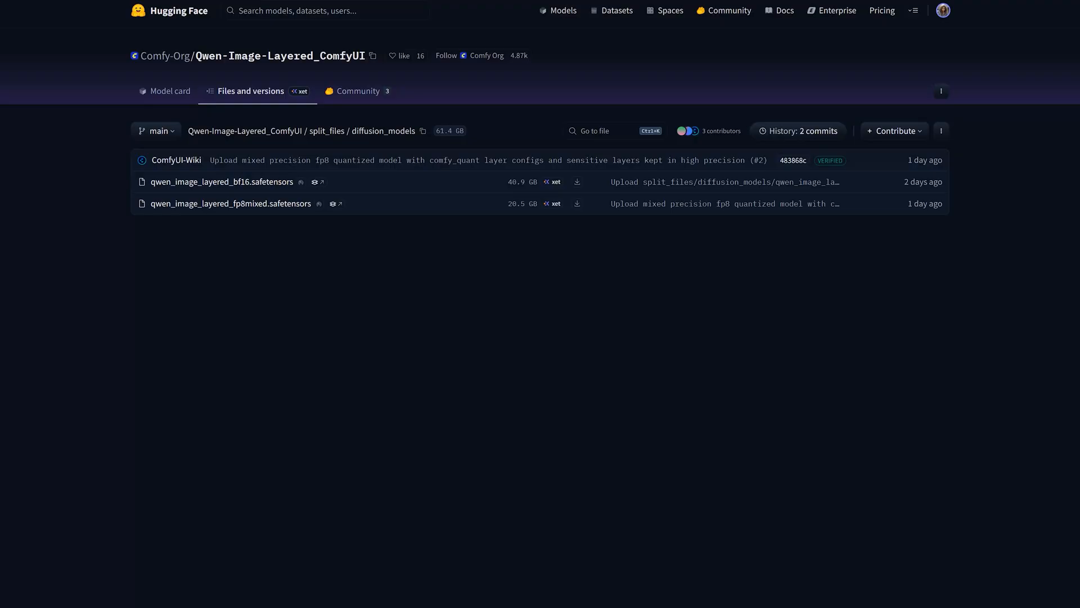
mouse_move(391, 115)
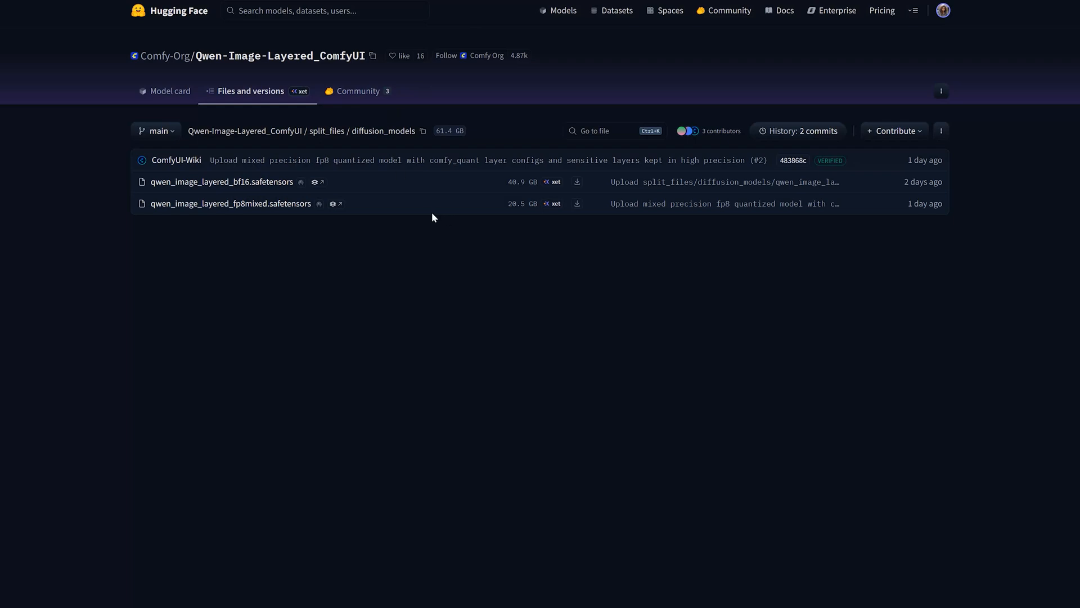
mouse_move(464, 189)
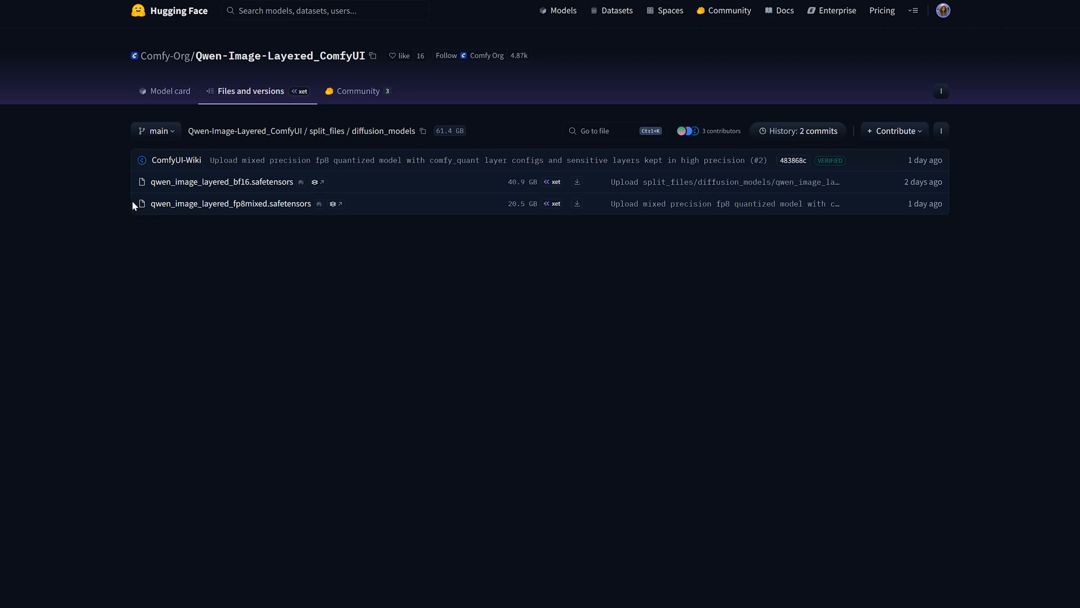
mouse_move(133, 202)
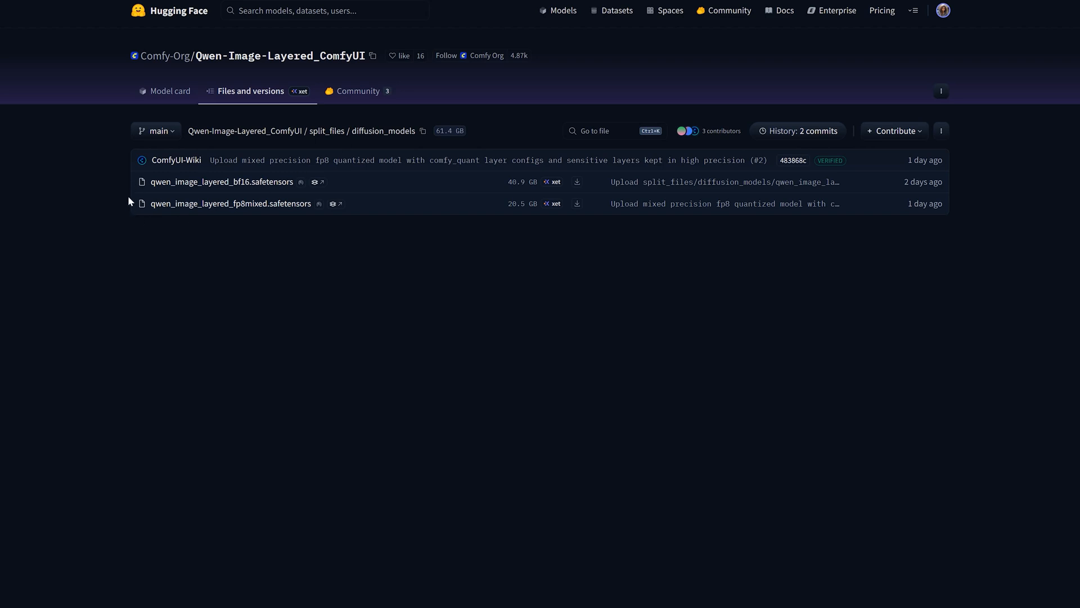
double_click(221, 182)
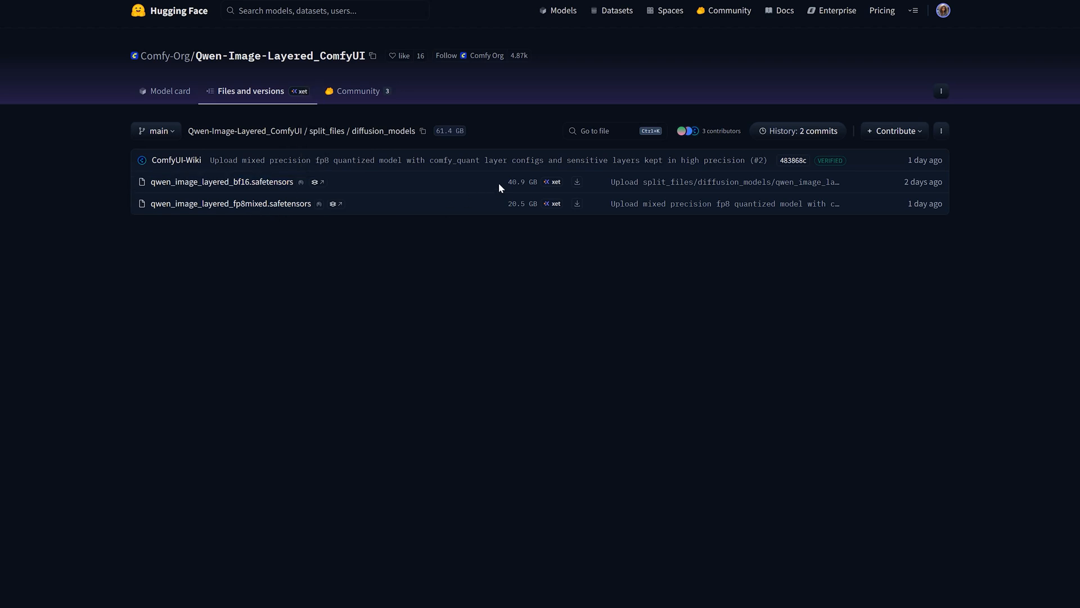
mouse_move(501, 229)
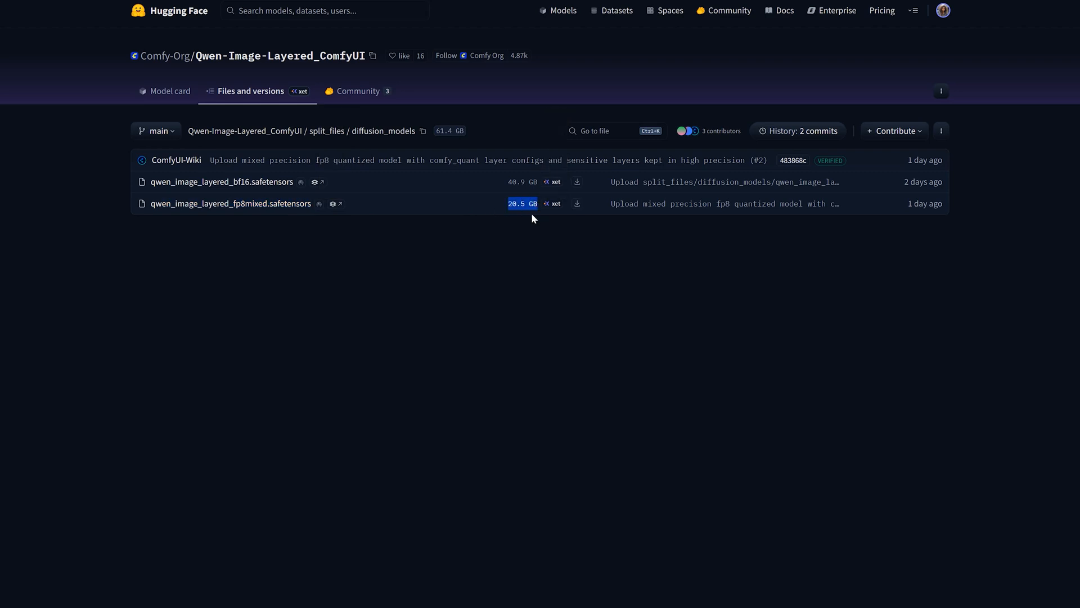
mouse_move(533, 108)
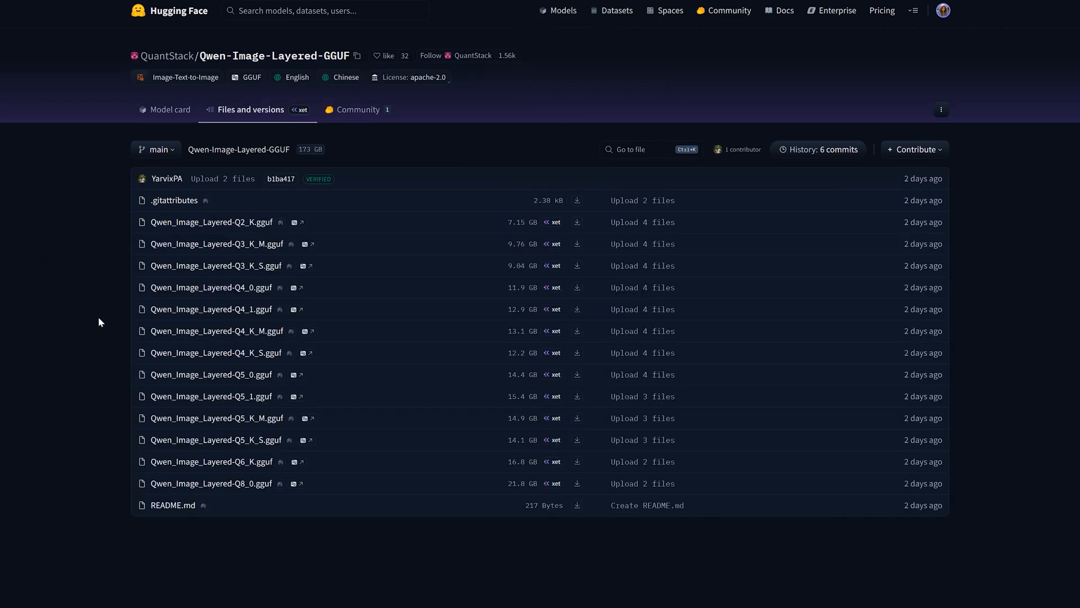
mouse_move(136, 335)
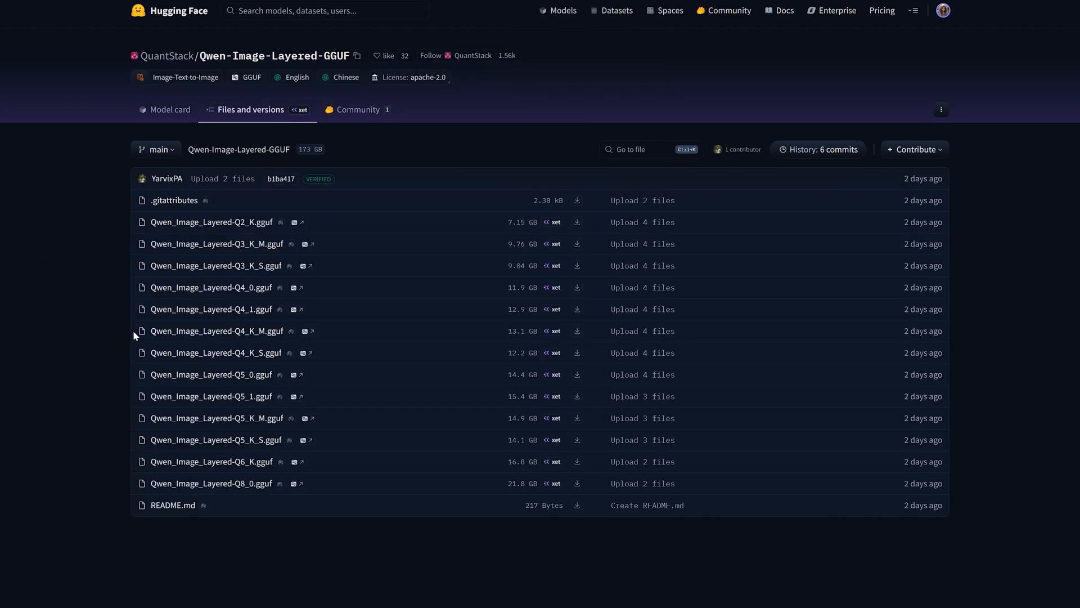
Step: Show QuantStack Qwen-Image-Layered-GGUF files from 7.15 GB Q2_K to 21.8 GB Q8_0
double_click(216, 331)
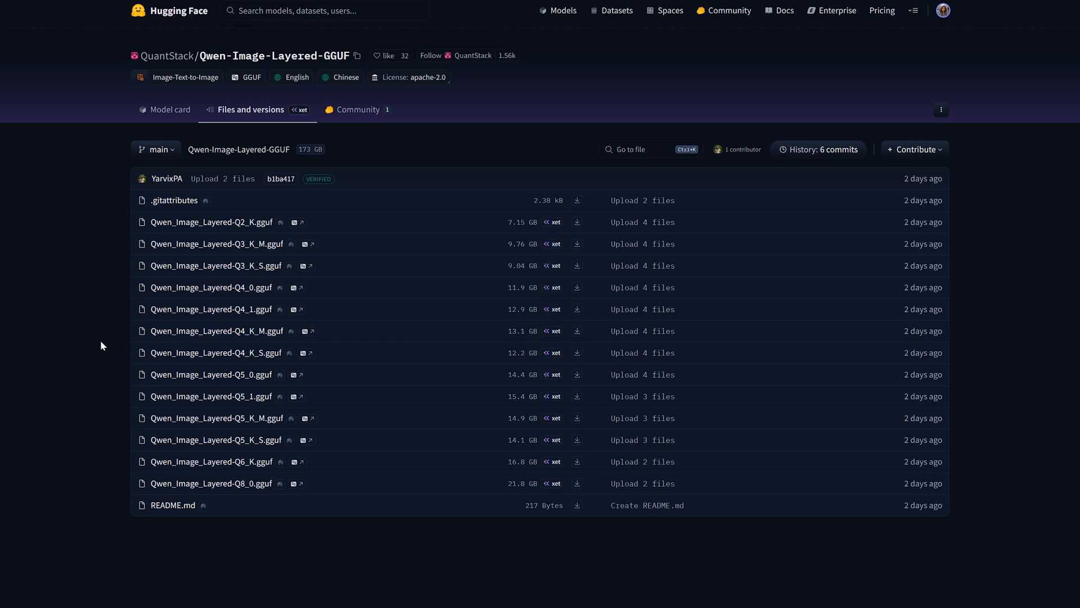
mouse_move(450, 200)
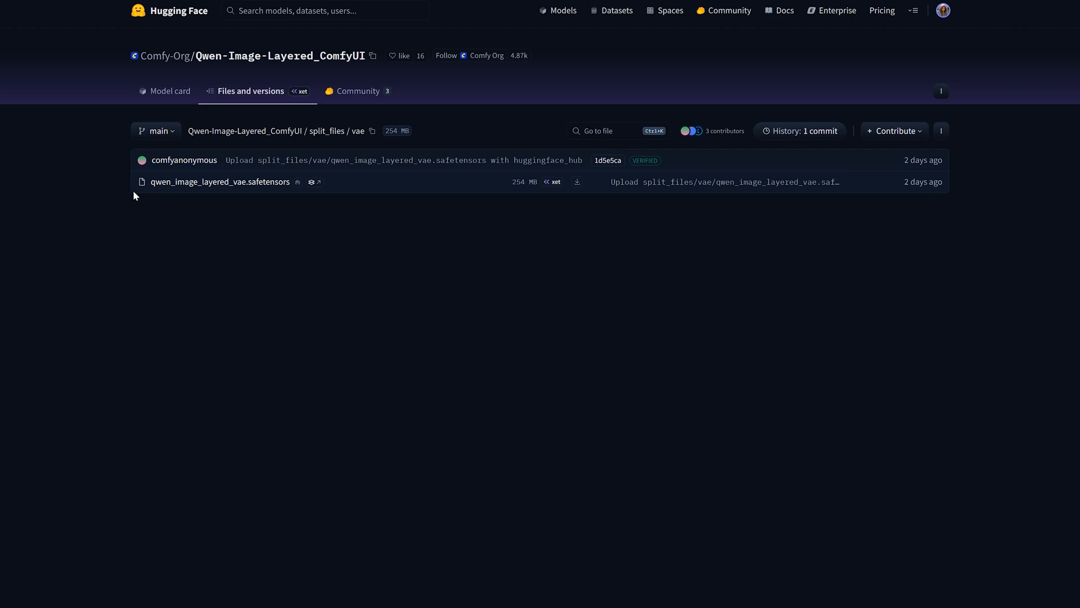
mouse_move(134, 187)
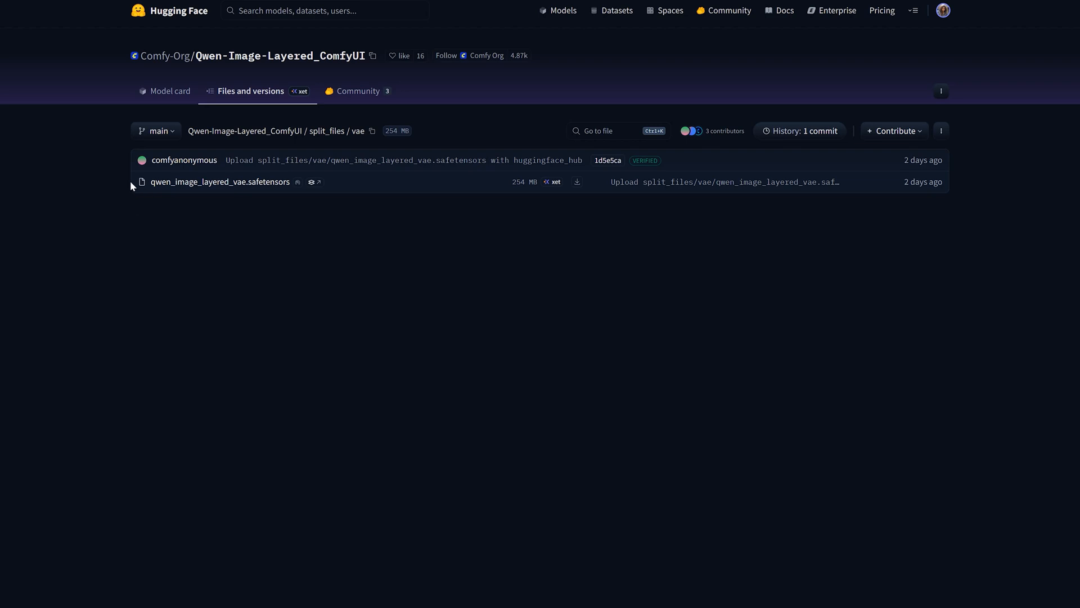
Step: Show the split_files vae folder with the 254 MB qwen_image_layered_vae.safetensors file
double_click(220, 183)
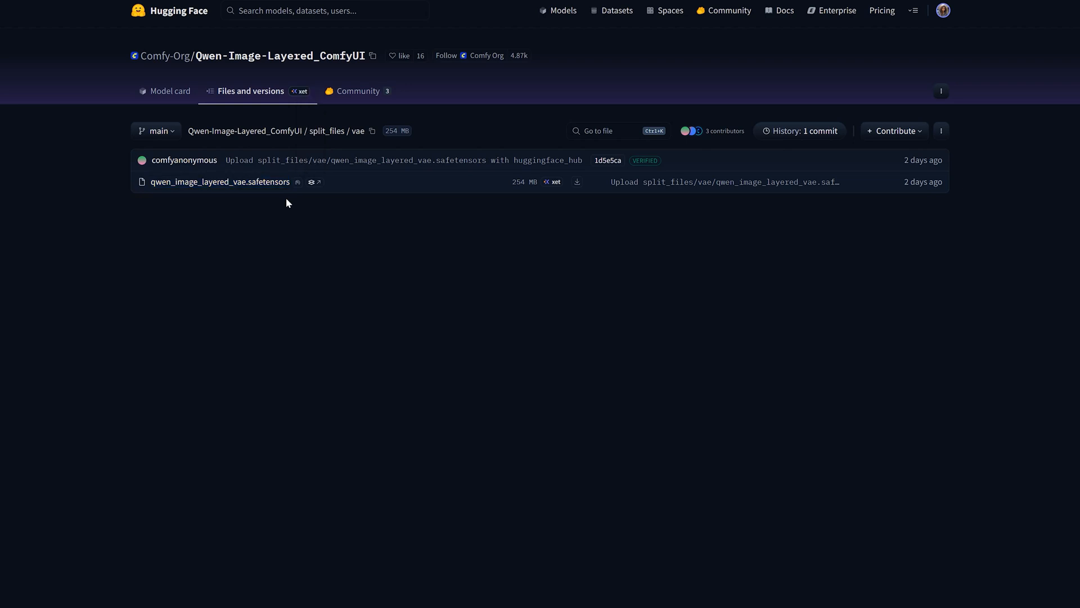
mouse_move(221, 186)
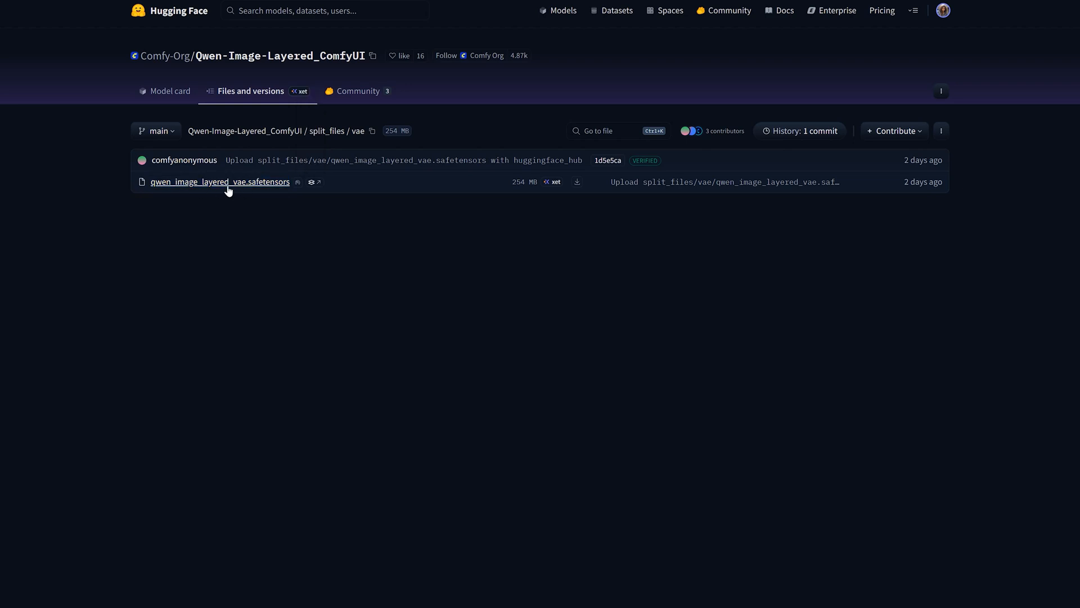
mouse_move(231, 185)
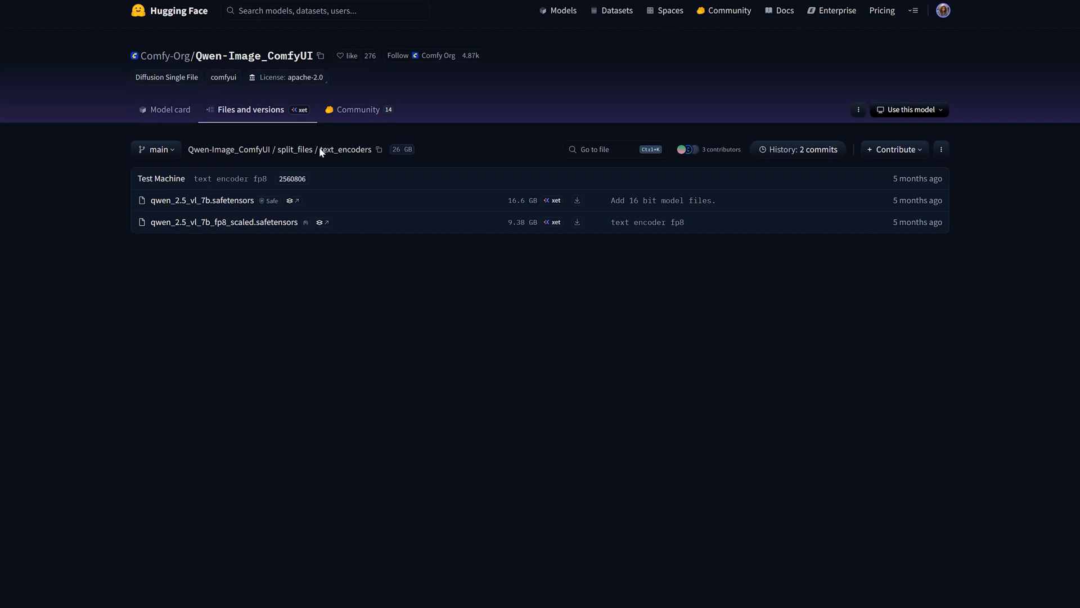
Step: Show the Qwen-Image_ComfyUI text_encoders folder with the fp8 scaled Qwen 2.5 VL encoders
double_click(345, 148)
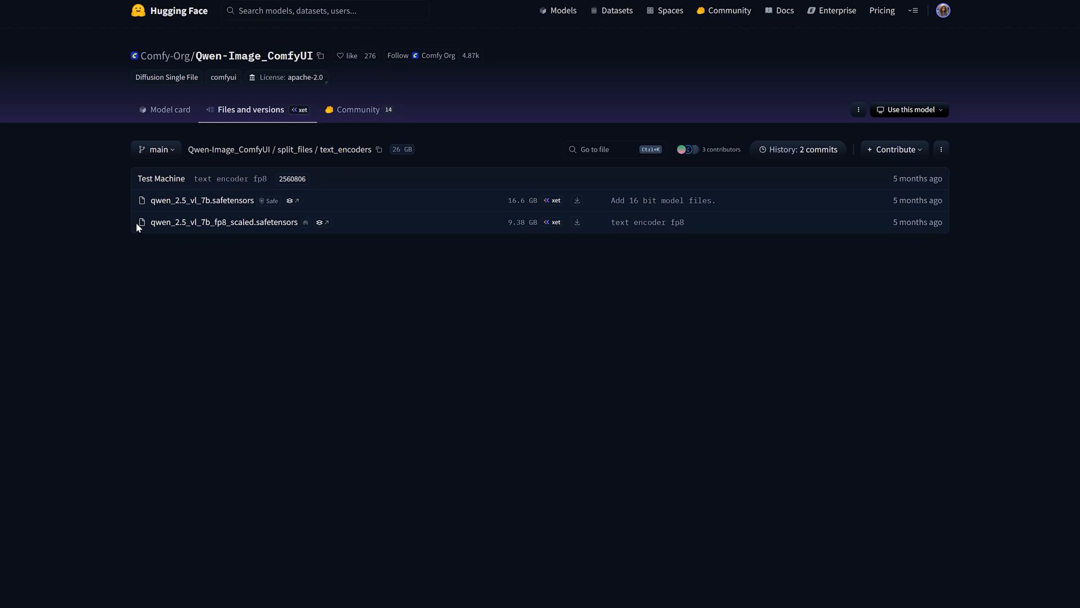
mouse_move(223, 221)
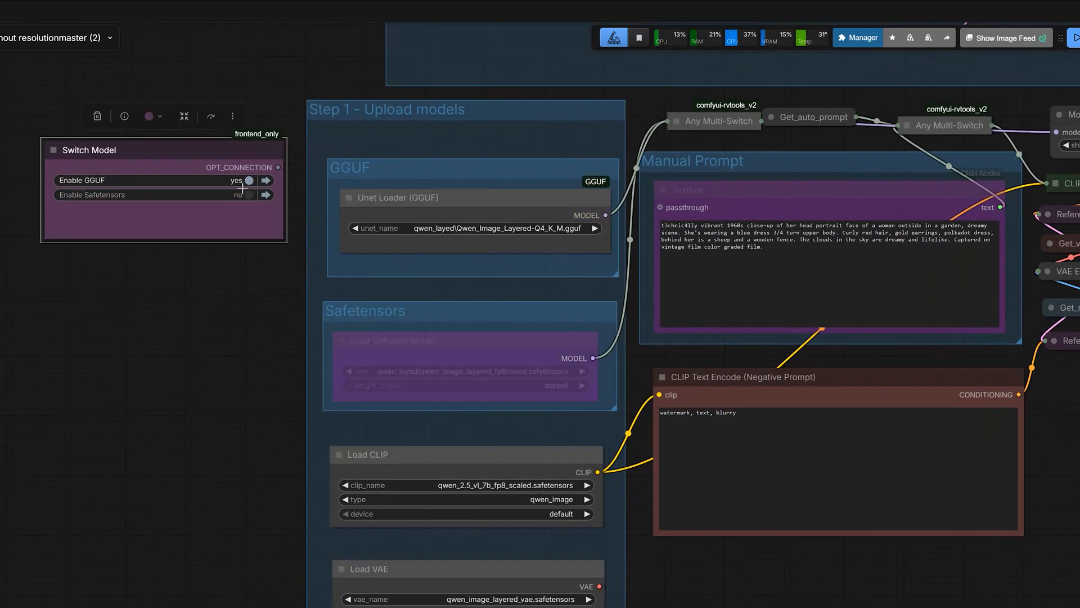
Step: Set Enable GGUF to yes in the Switch Model node so the Q4_K_M model loads
left_click(242, 195)
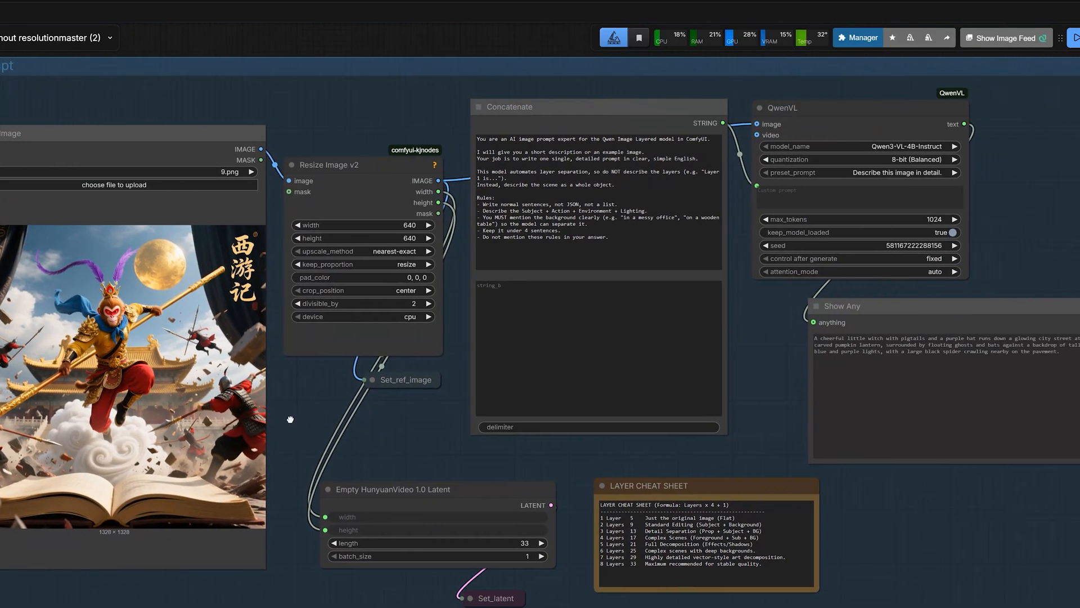
Step: Load the yellow Gricity cartoon poster as the input image
left_click(114, 184)
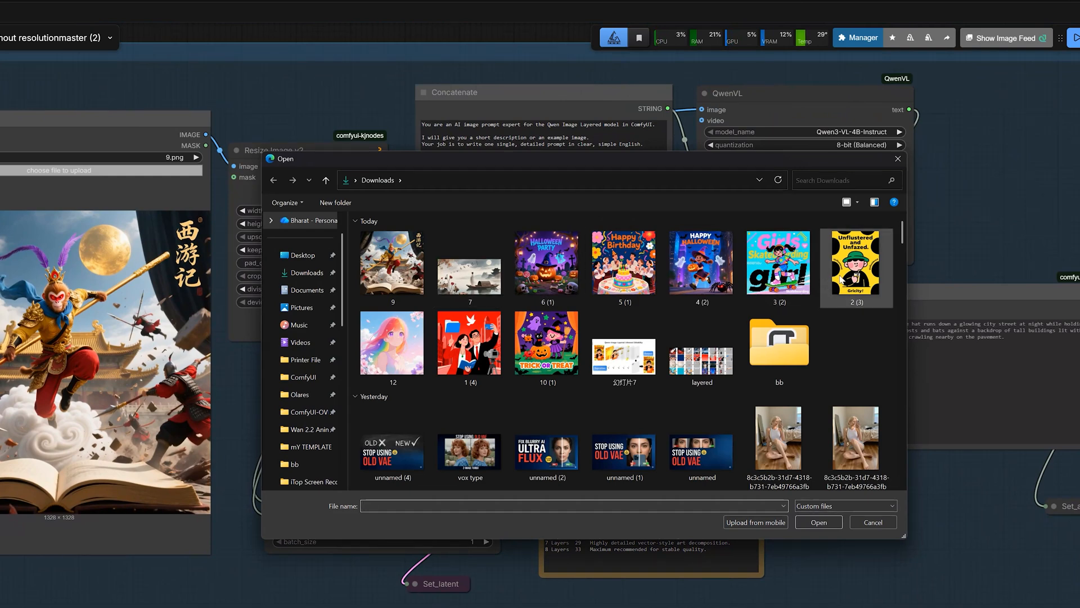
double_click(855, 262)
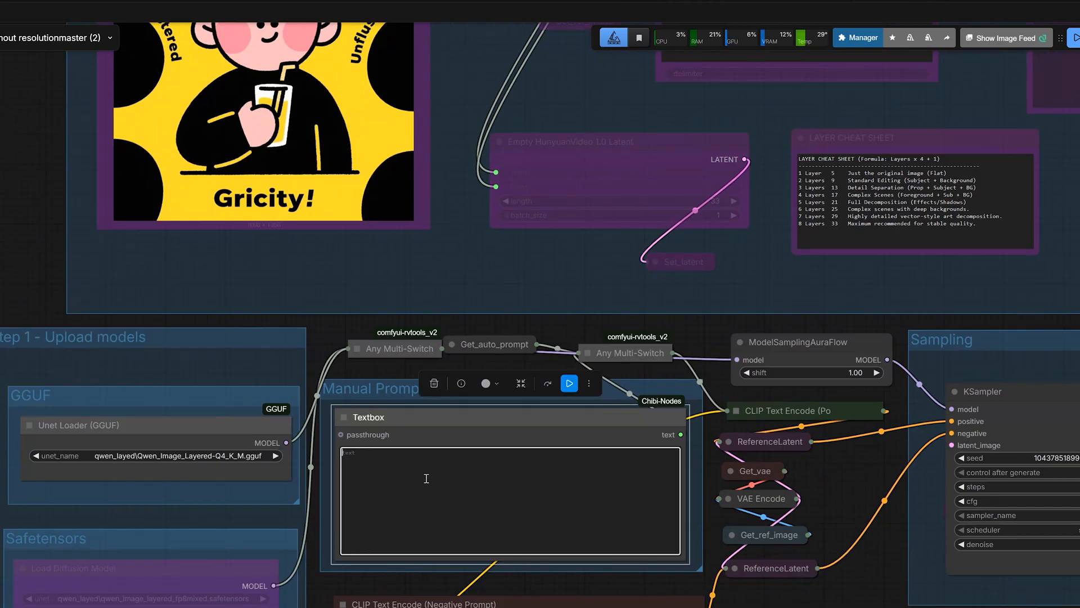
Step: Enter 'remove background' as a test prompt, then replace it with 'cat sitting on wooden table'
type("remove ba")
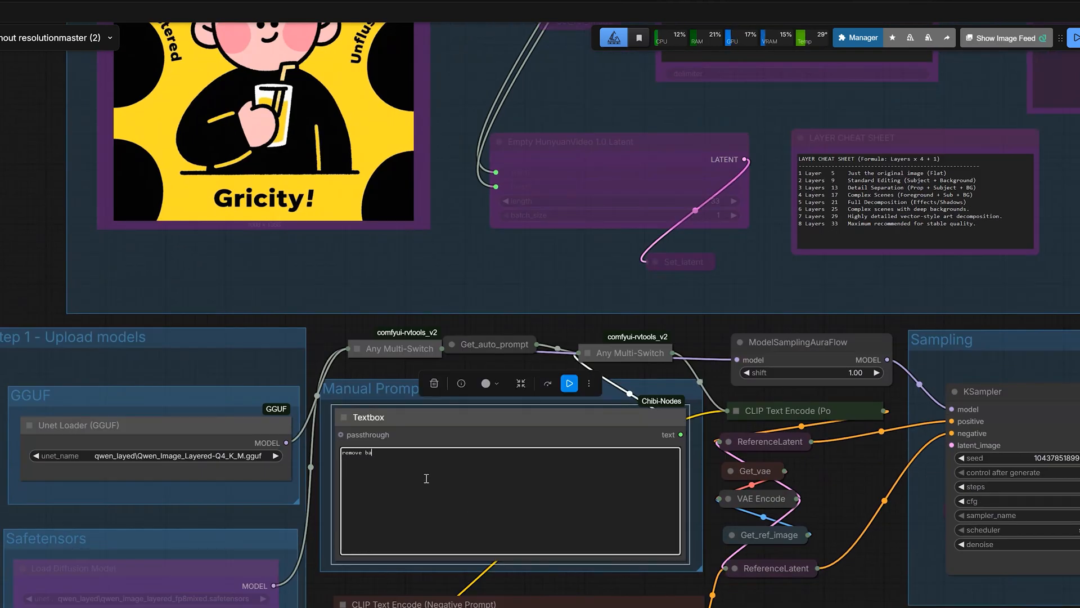
type("ackground")
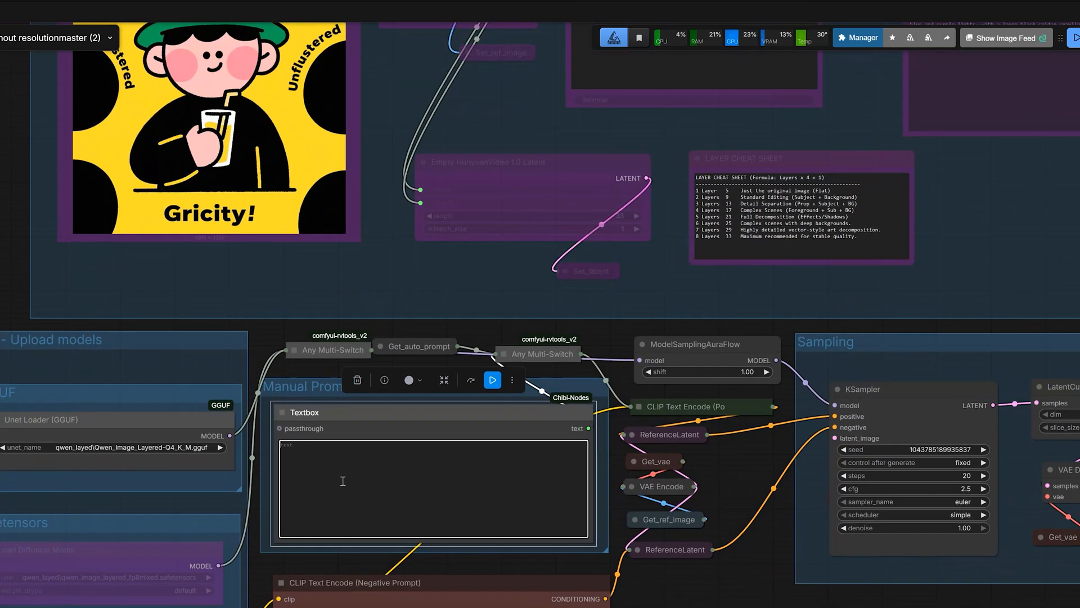
type("cat sitting on w")
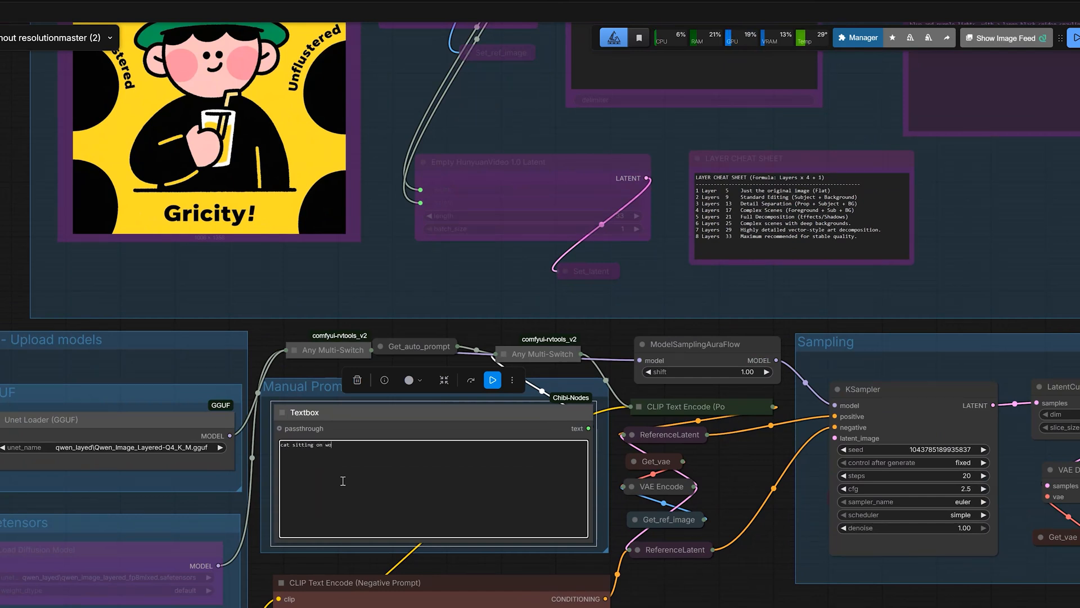
type("odden table")
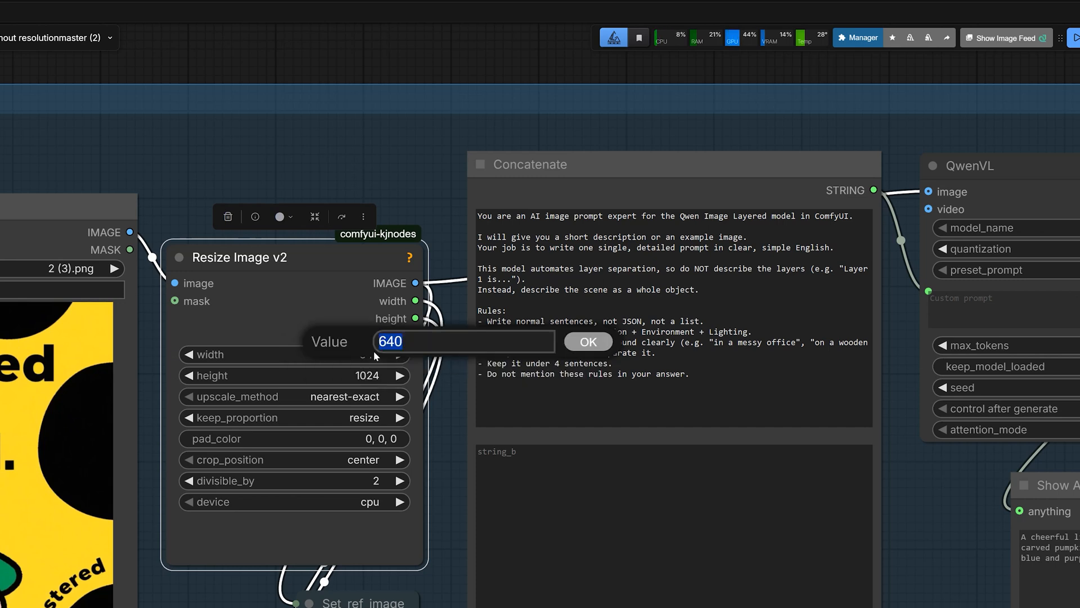
Step: Confirm a 1024 resize width so the image outputs at 1024 by 1024
left_click(587, 341)
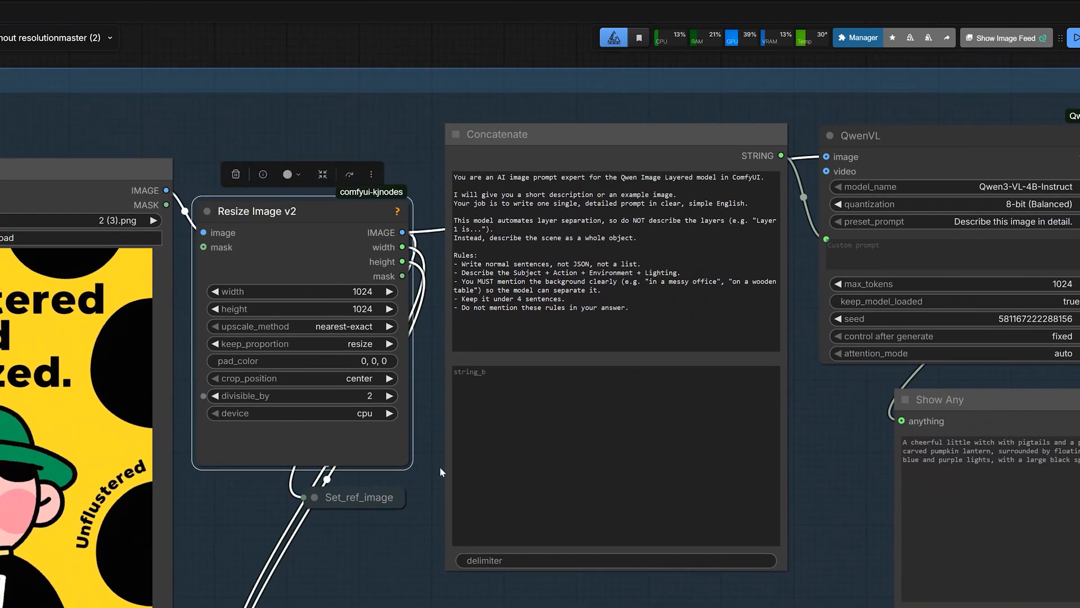
Step: Set the Empty HunyuanVideo latent length to 9 and mark the 2 Layers cheat-sheet row
scroll("down", 3)
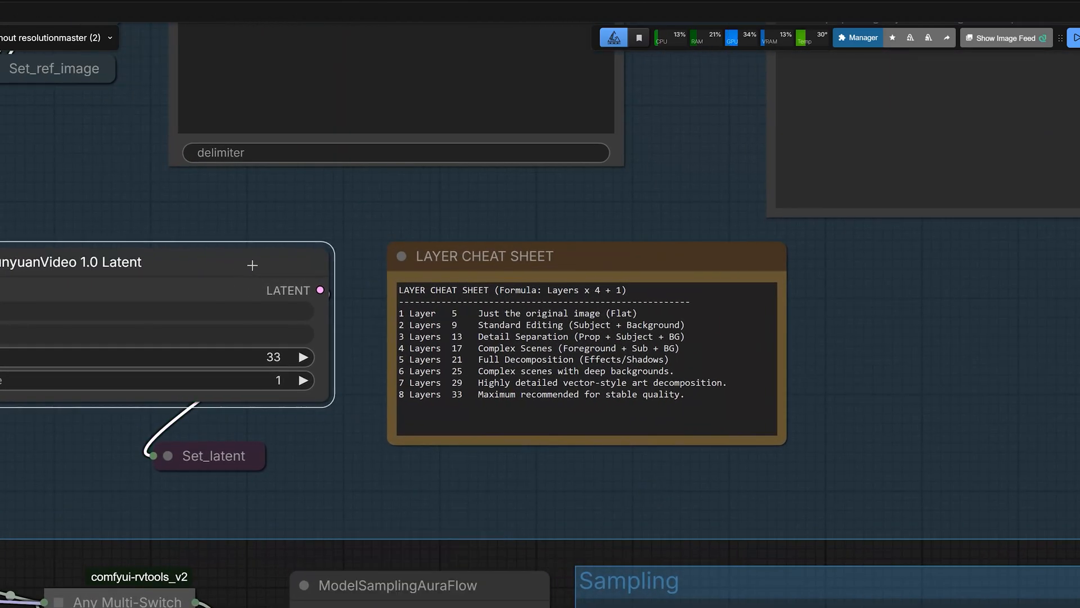
left_click(485, 255)
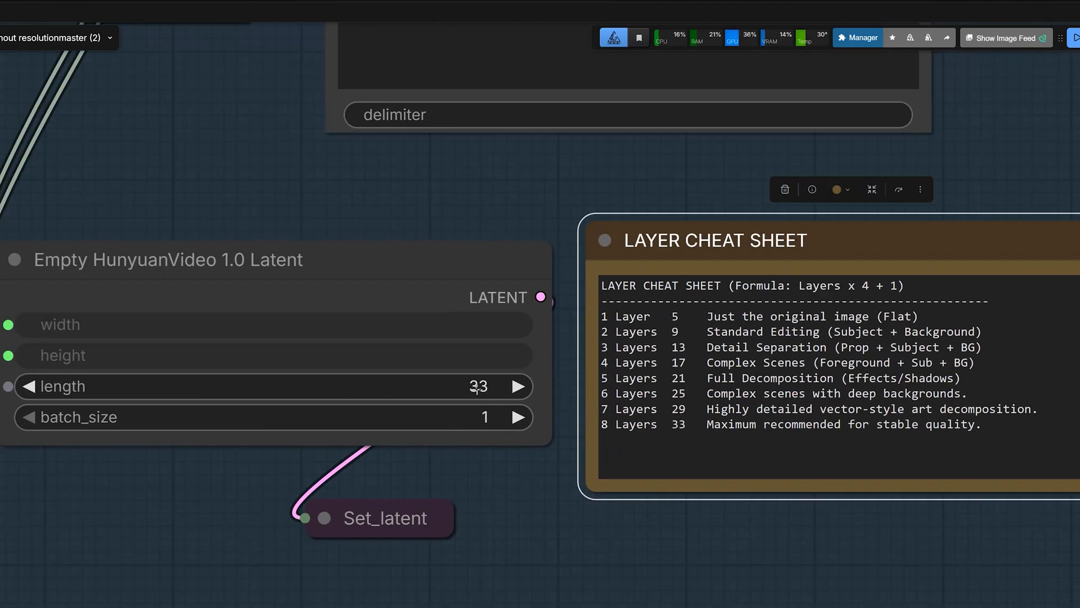
double_click(477, 386)
type("9")
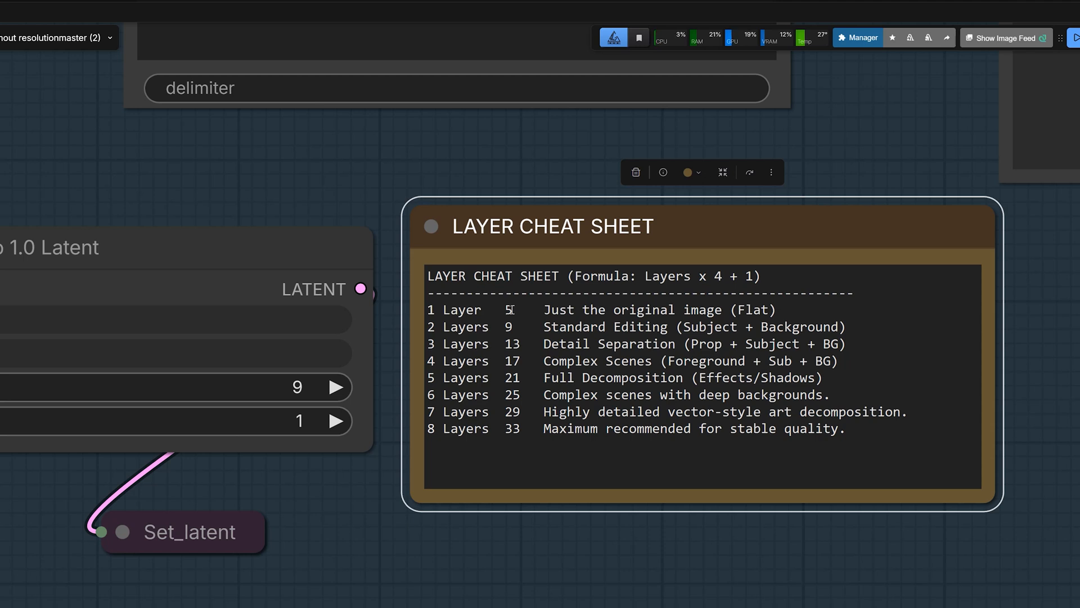
double_click(431, 326)
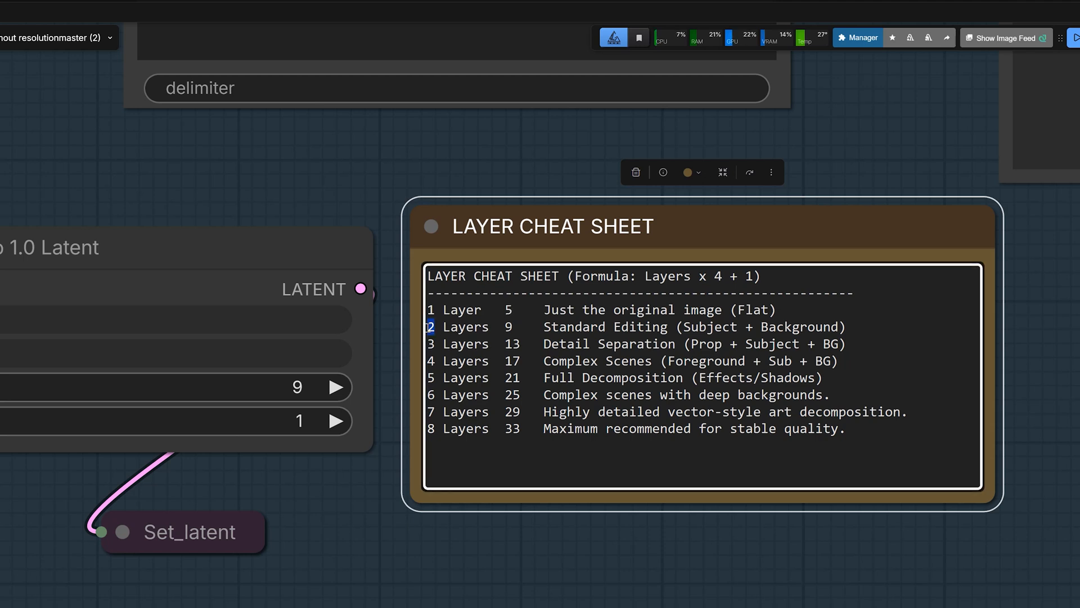
mouse_move(520, 329)
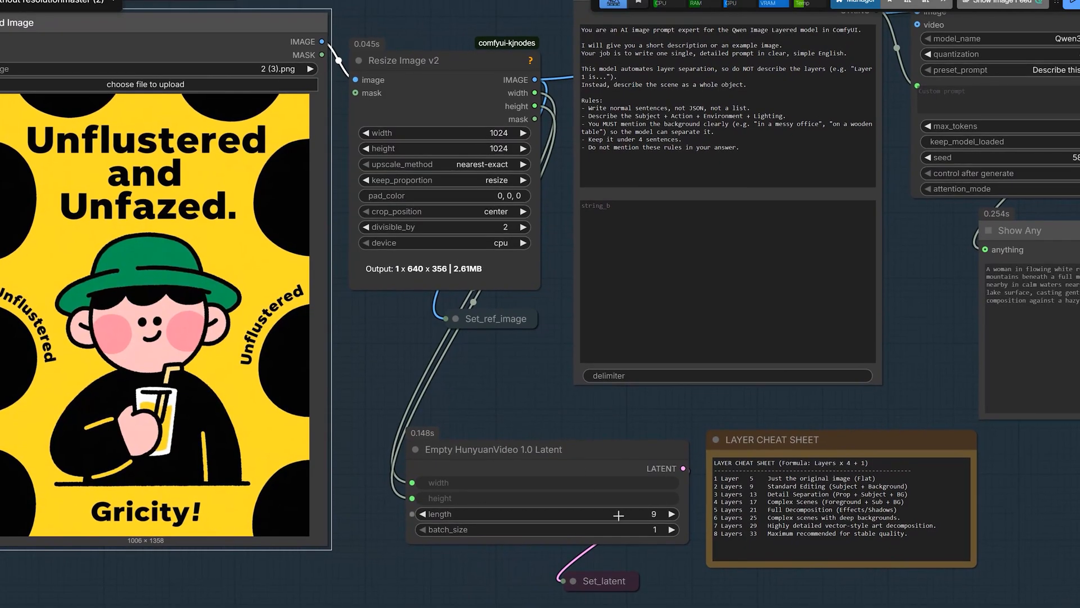
mouse_move(643, 516)
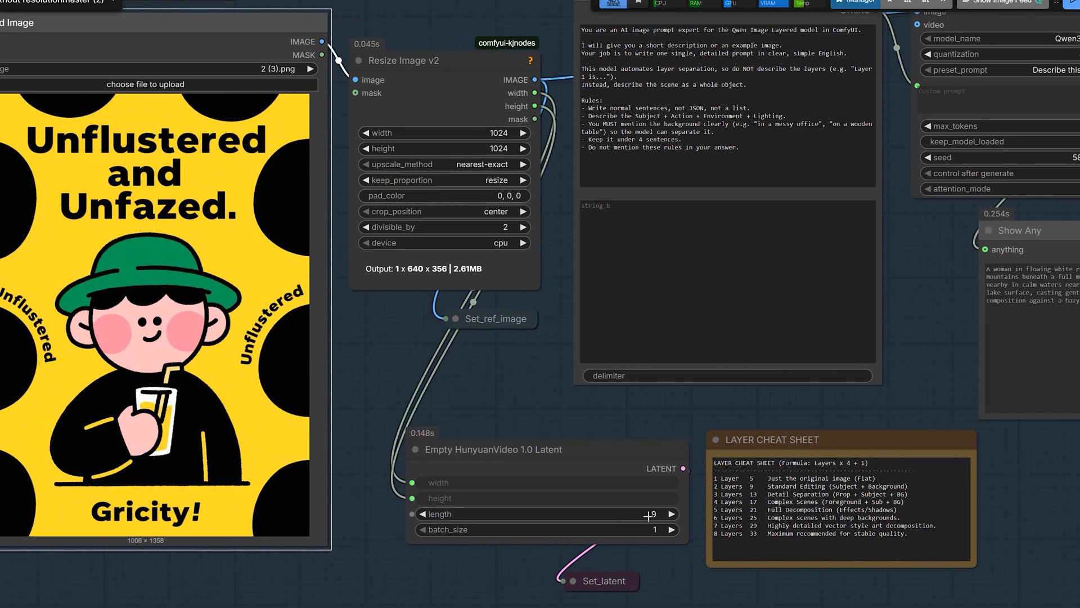
Step: Change the empty latent length to 21 for a five-layer split
double_click(651, 513)
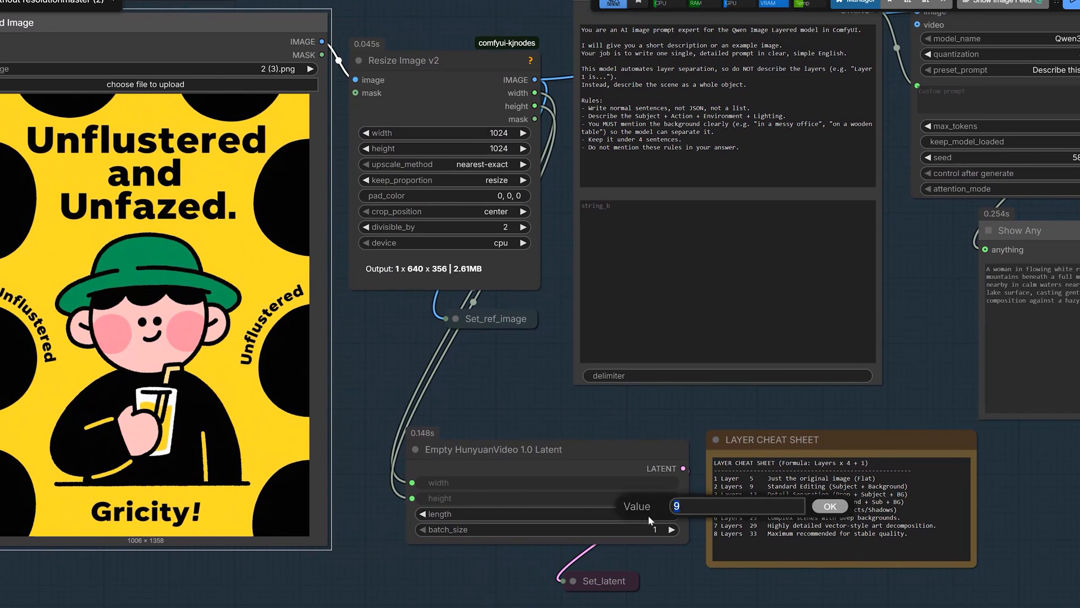
type("21")
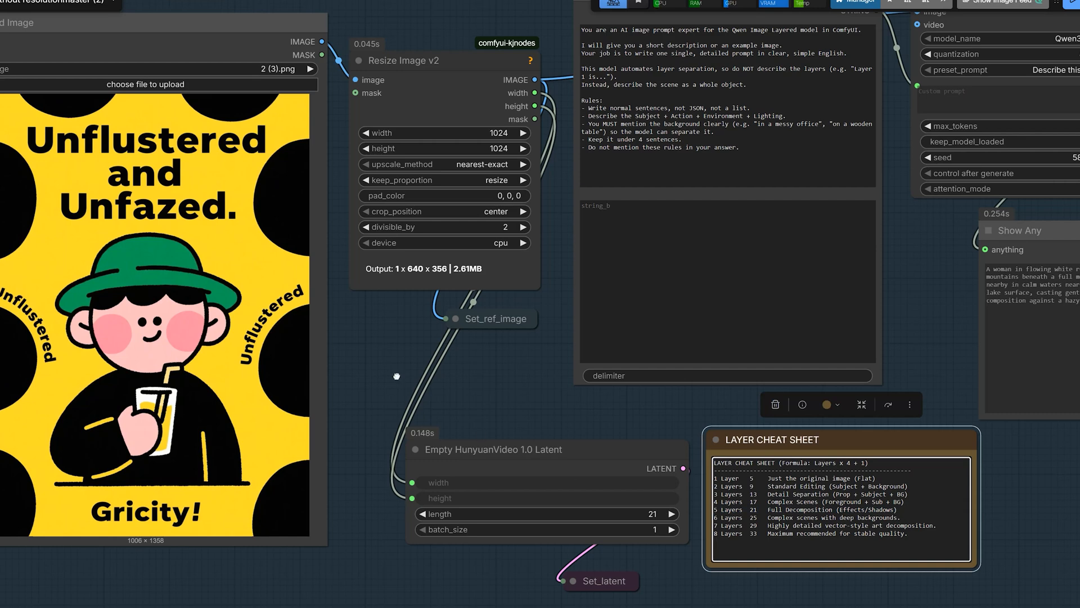
Step: Load 4 (2).png Happy Halloween banner and preview the isolated witch layer
left_click(145, 84)
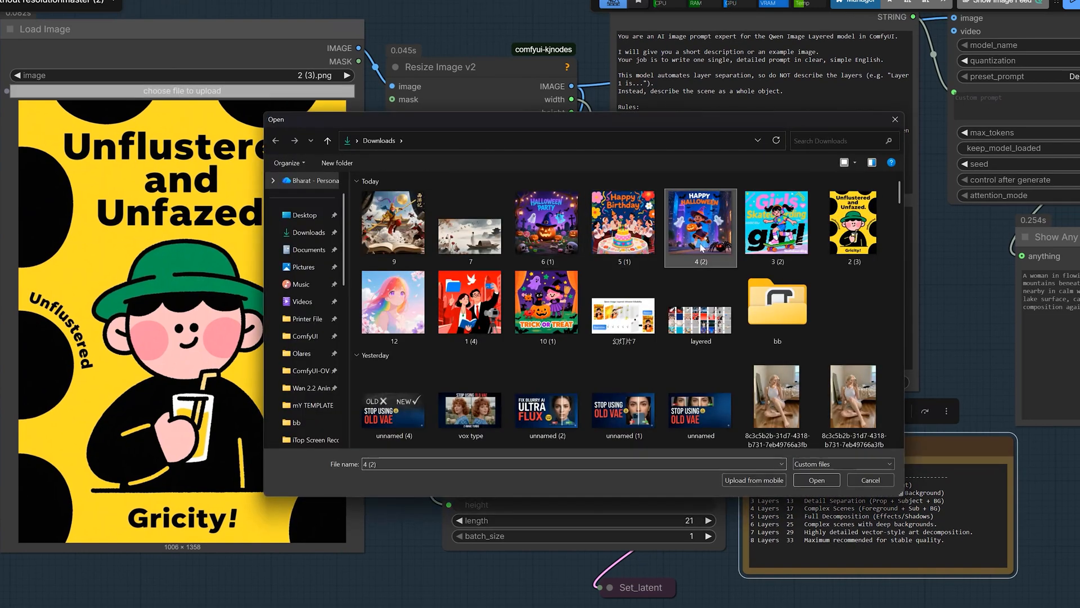
left_click(815, 479)
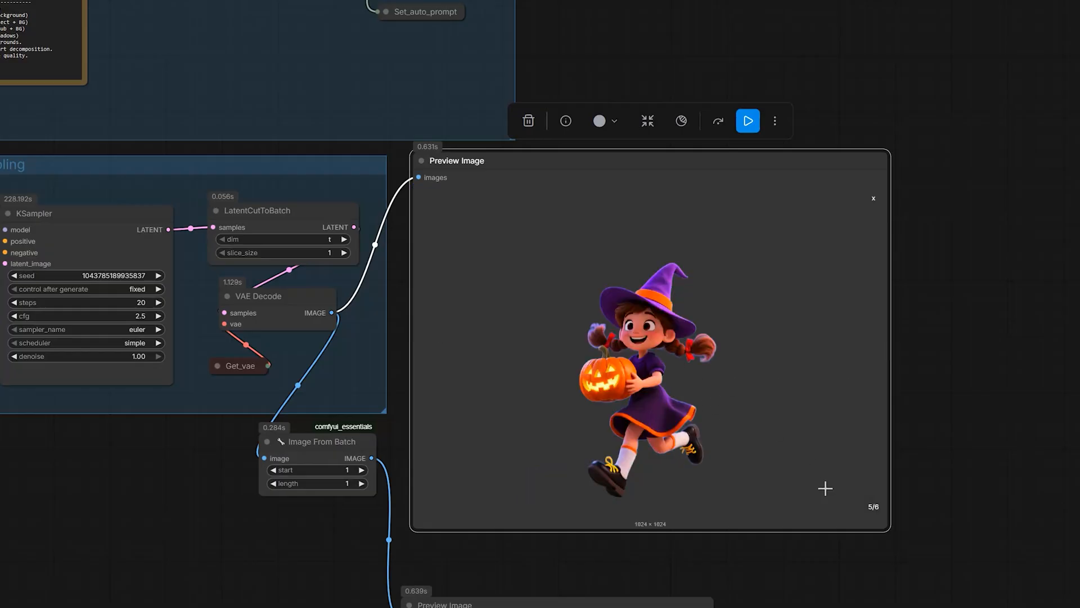
left_click(872, 506)
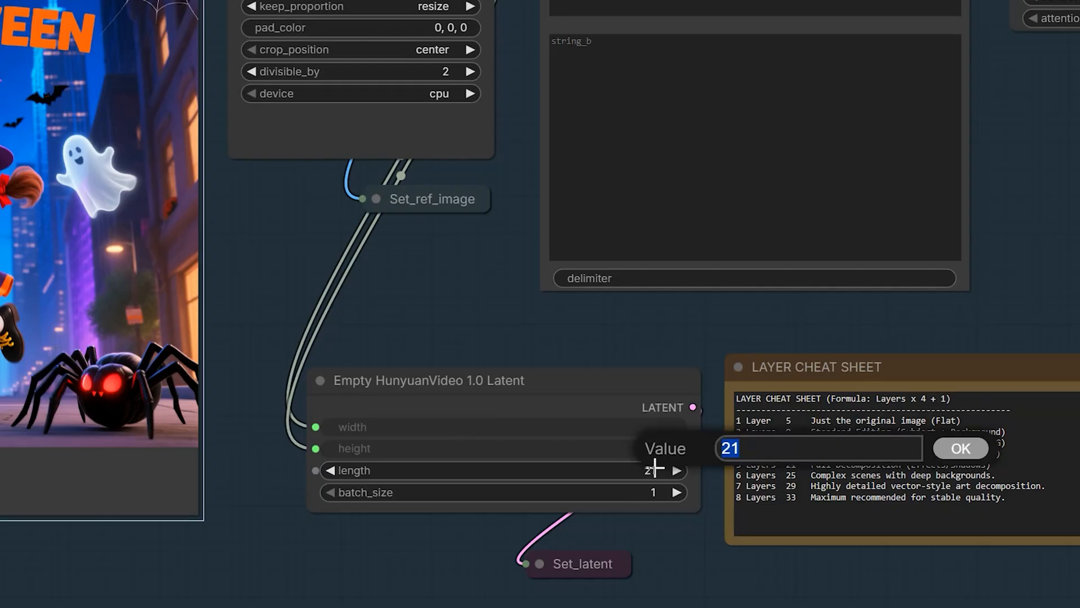
Step: Set the latent length to 33 so the banner splits into eight layers
type("33")
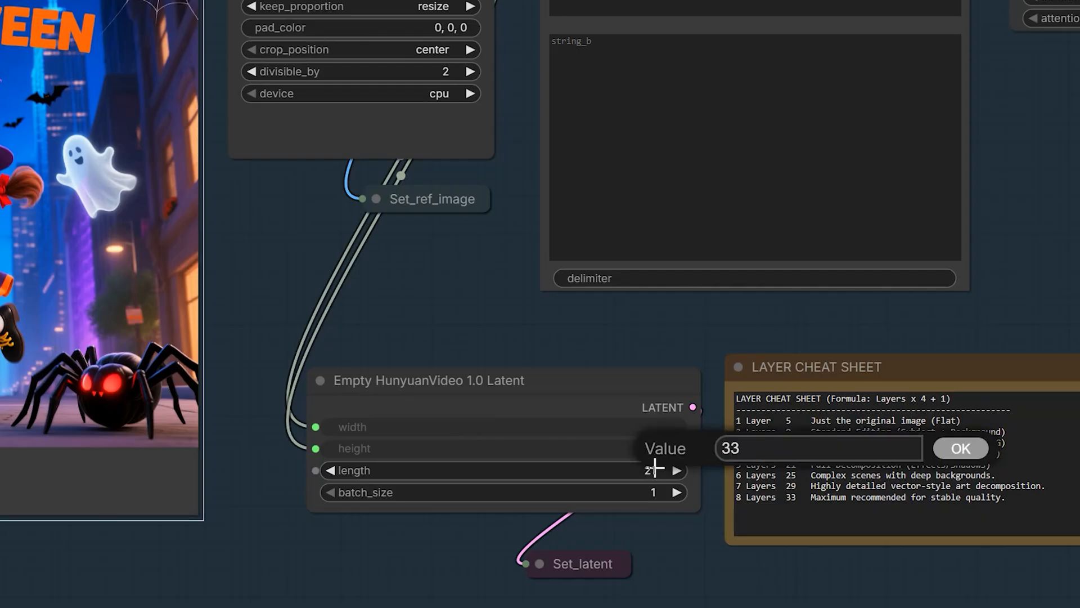
left_click(960, 447)
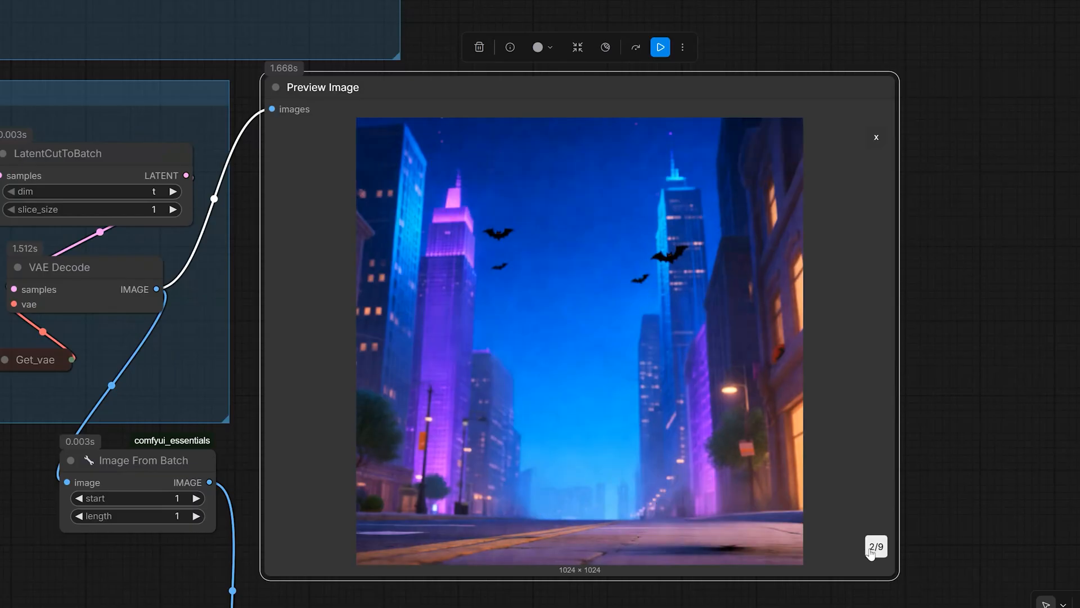
Step: Step the Preview Image counter through layers 2–5: city backdrop, HAPPY title and bats
left_click(875, 547)
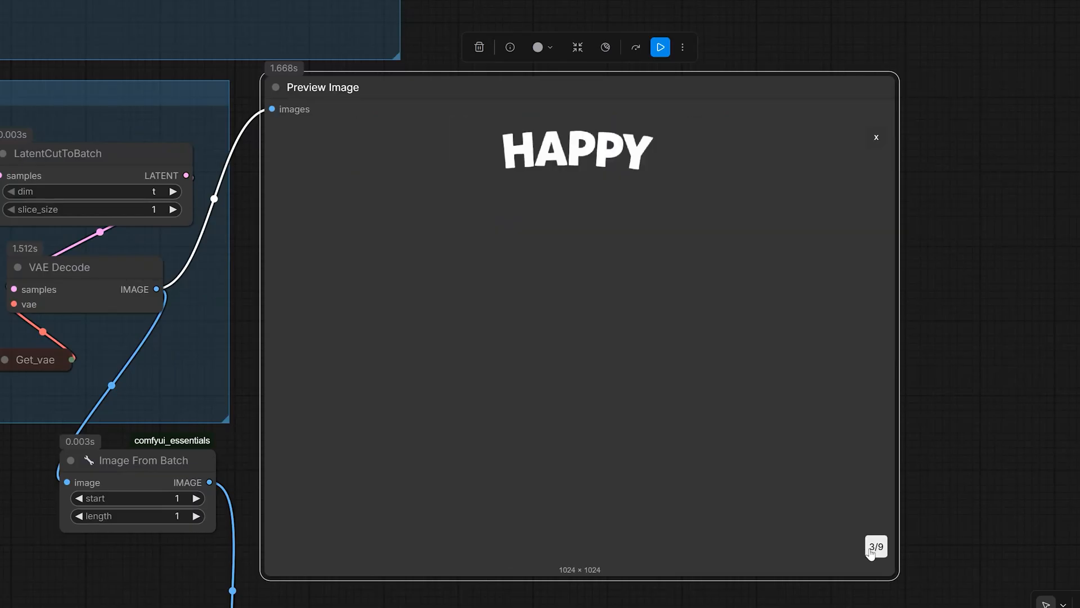
left_click(875, 548)
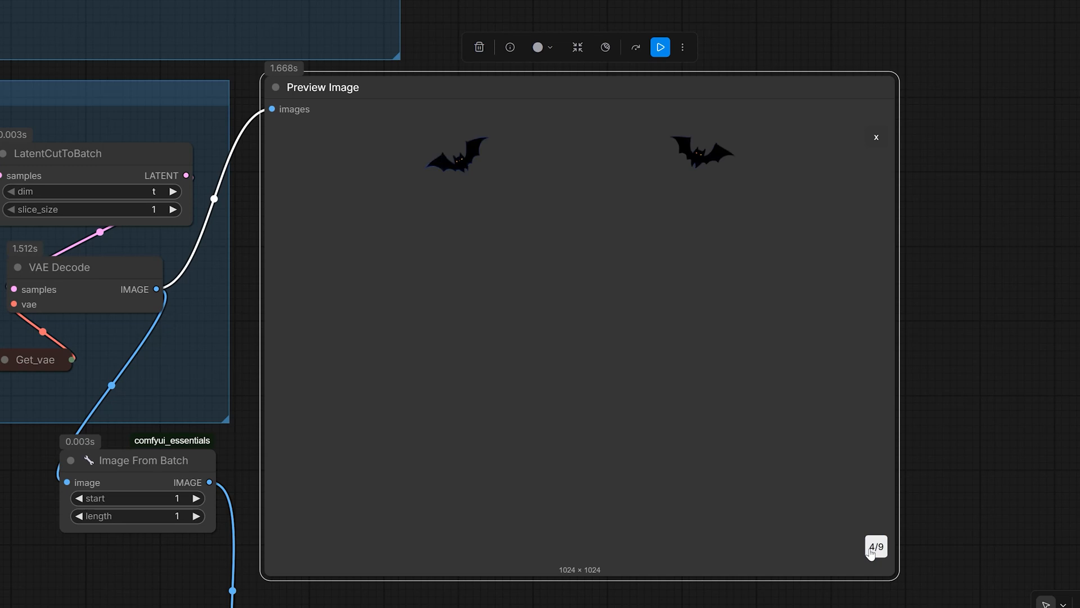
left_click(875, 547)
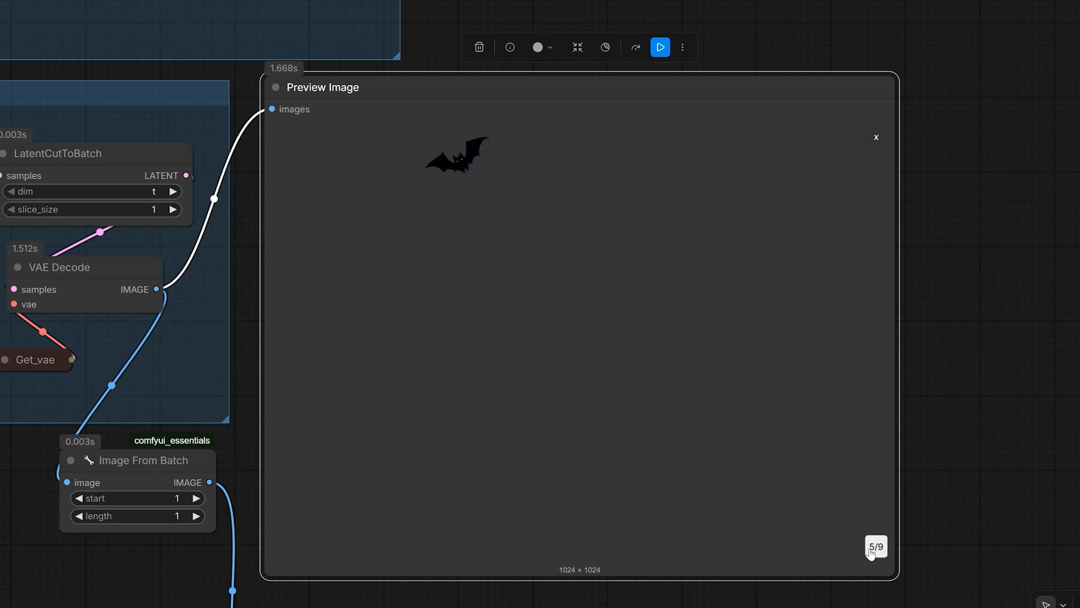
left_click(876, 548)
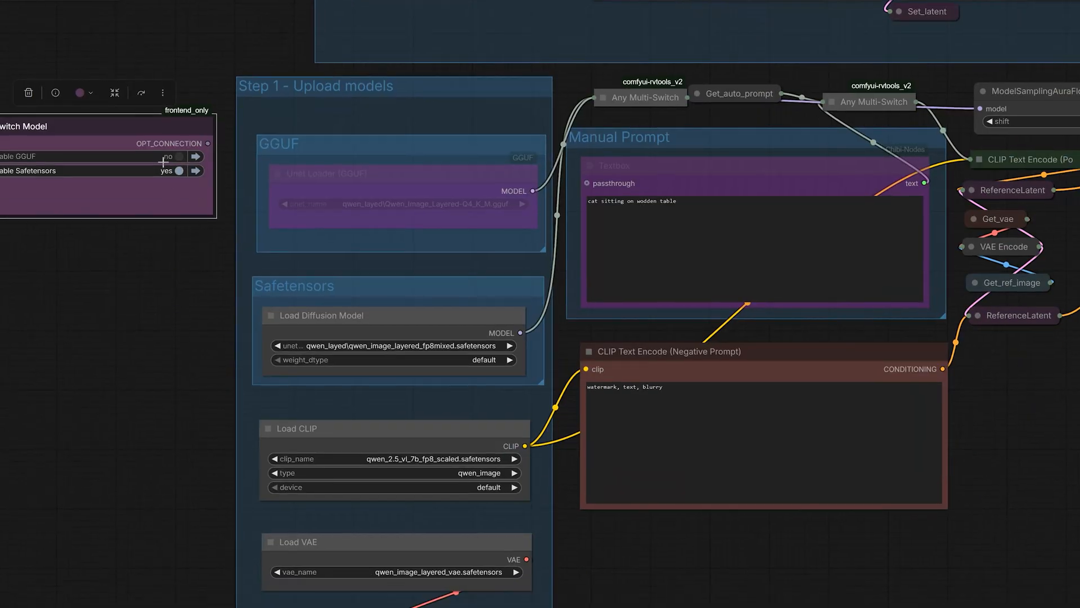
Step: Switch the model from GGUF to safetensors and set the resize width to 640
left_click(172, 156)
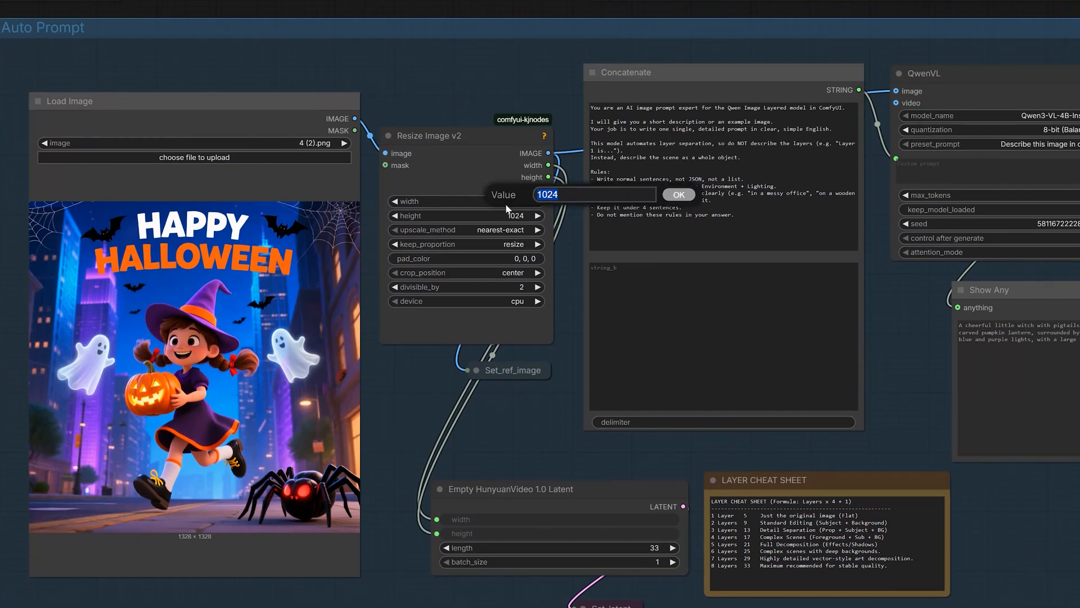
type("640")
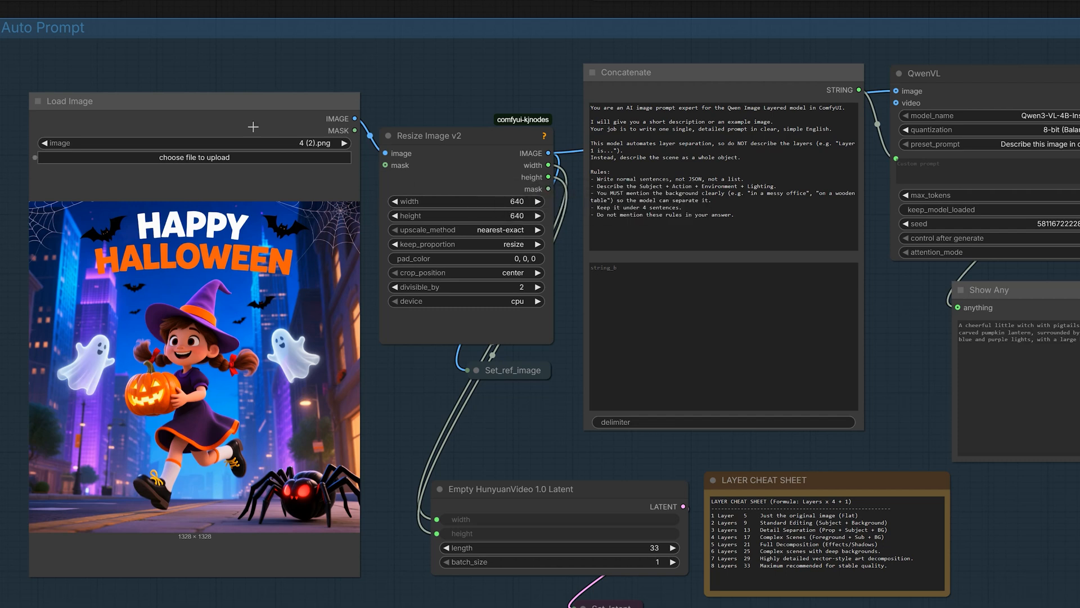
left_click(194, 100)
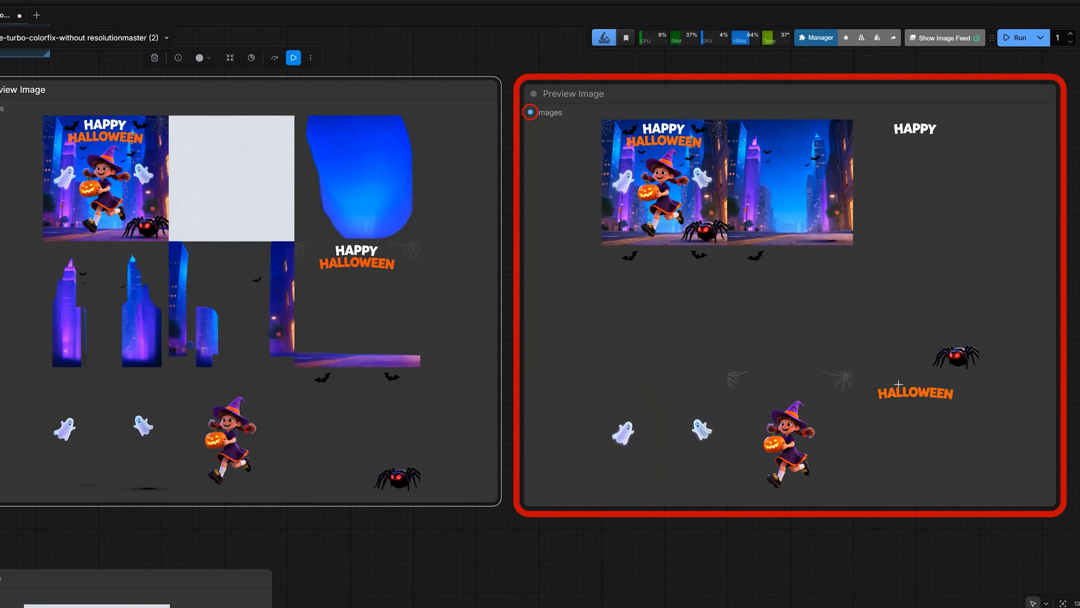
mouse_move(954, 376)
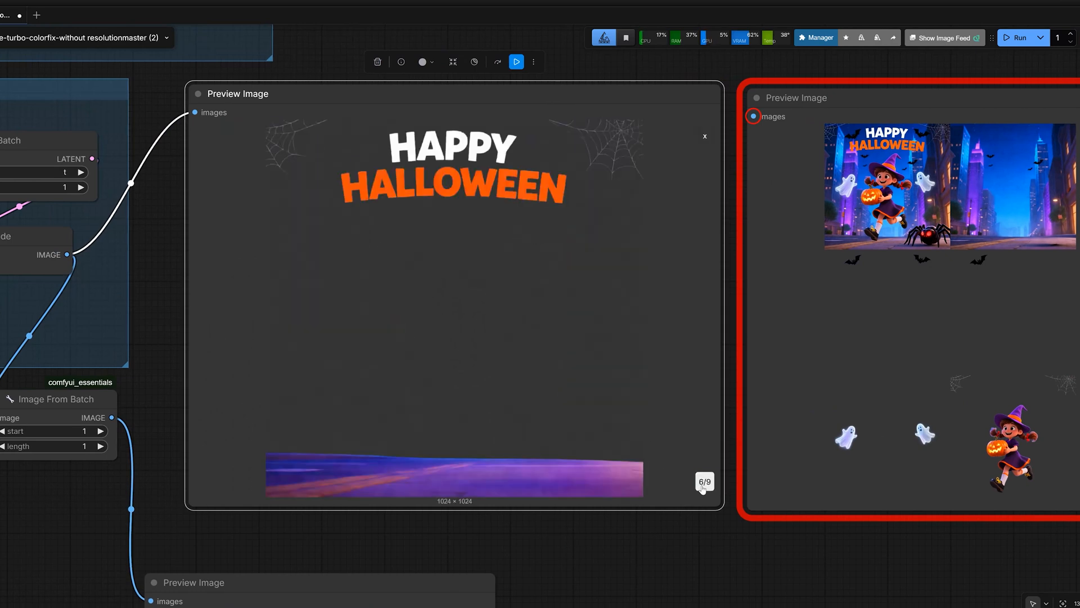
Step: Advance the preview to image 6/9, the HAPPY HALLOWEEN text layer
left_click(703, 481)
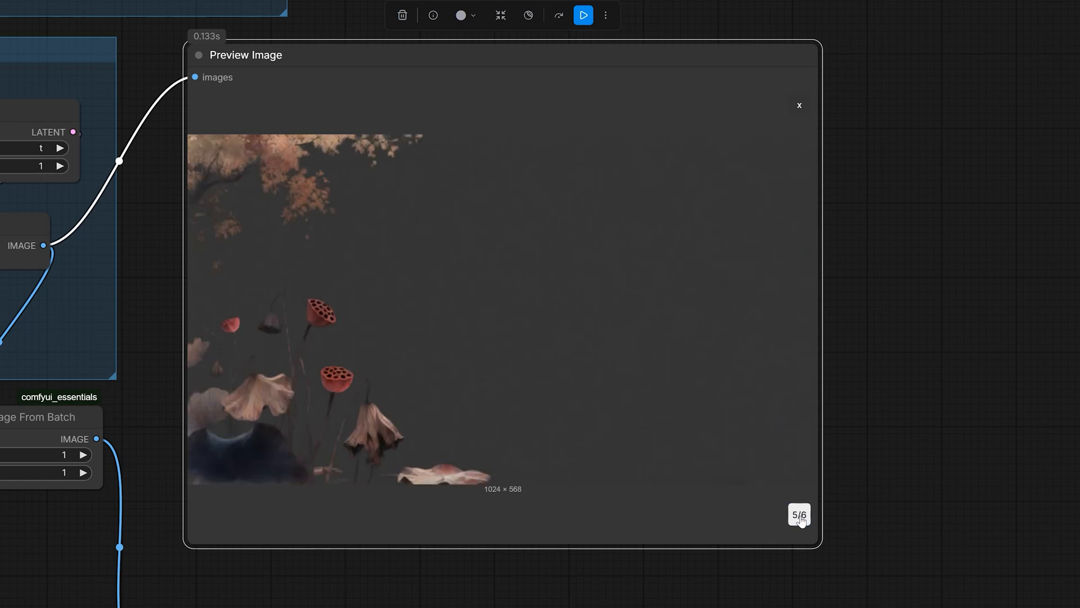
Step: Show another of the six ink-painting layers, the woman on the boat under the moon
left_click(799, 514)
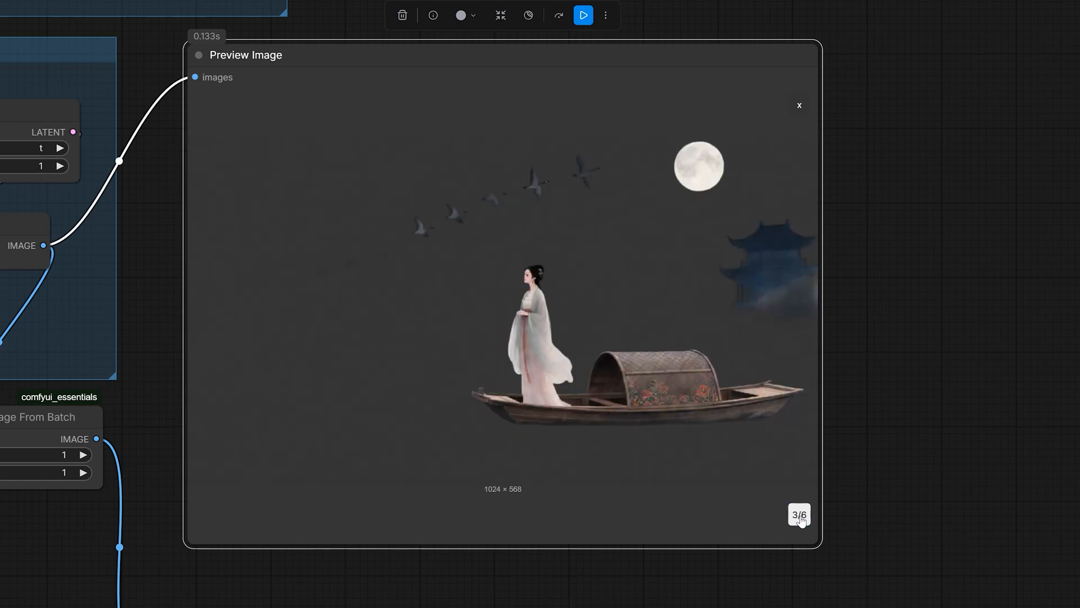